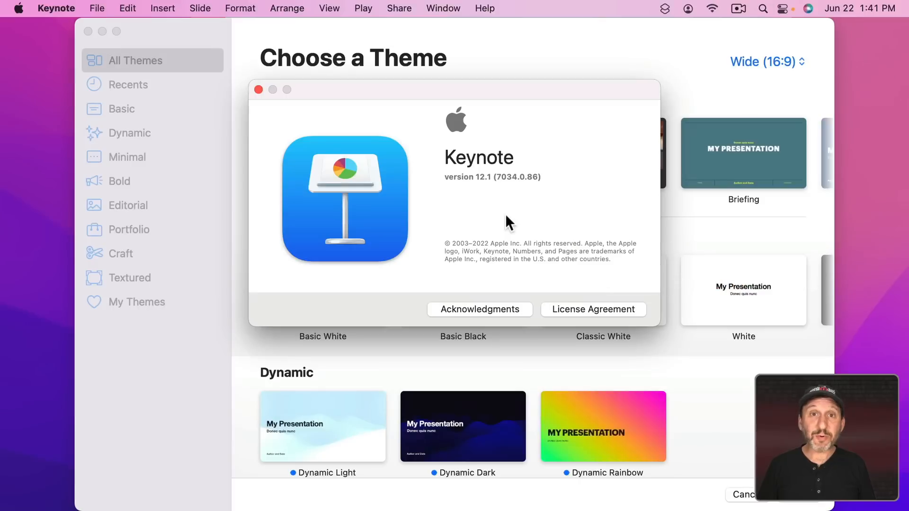
mouse_move(511, 199)
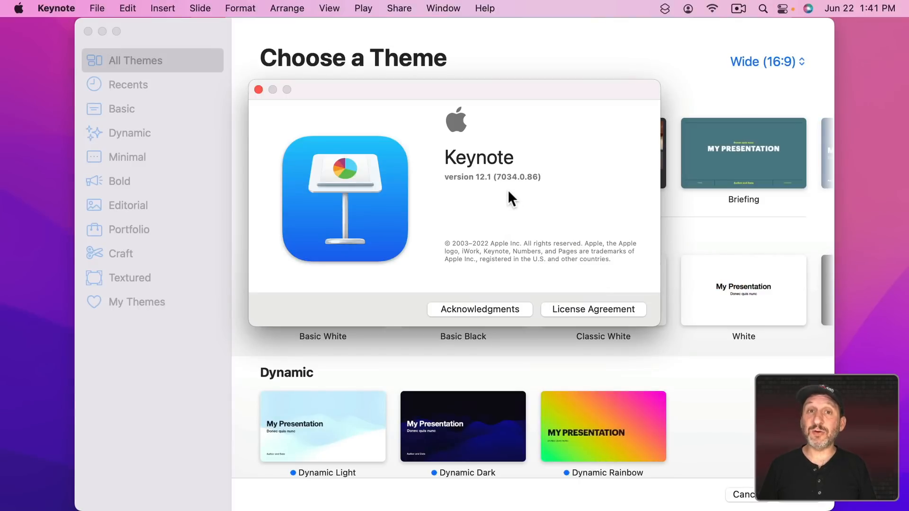
mouse_move(460, 235)
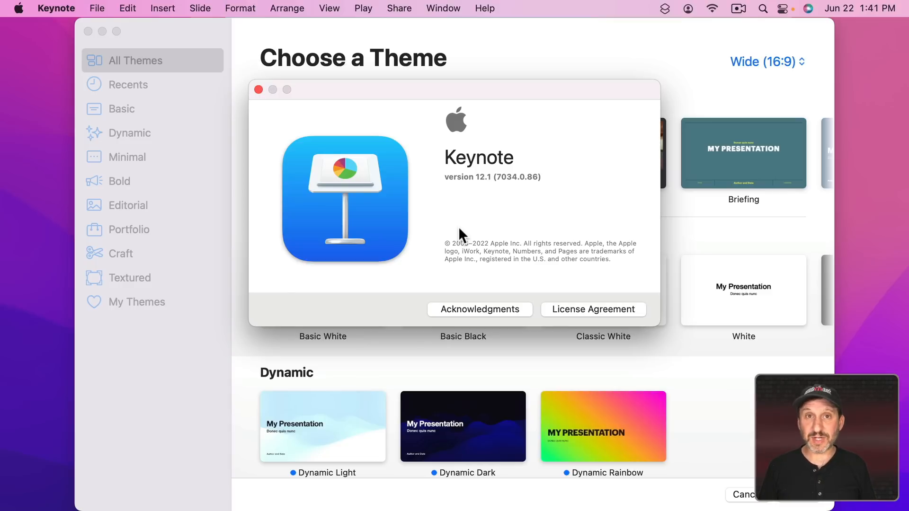
Close the About Keynote window and scroll the theme chooser down to the Dynamic themes.
click(258, 89)
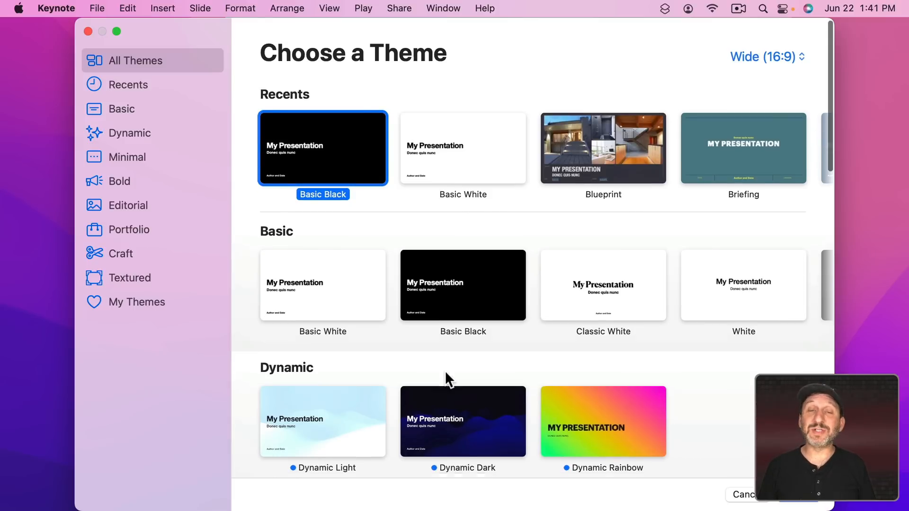
scroll(down, 3)
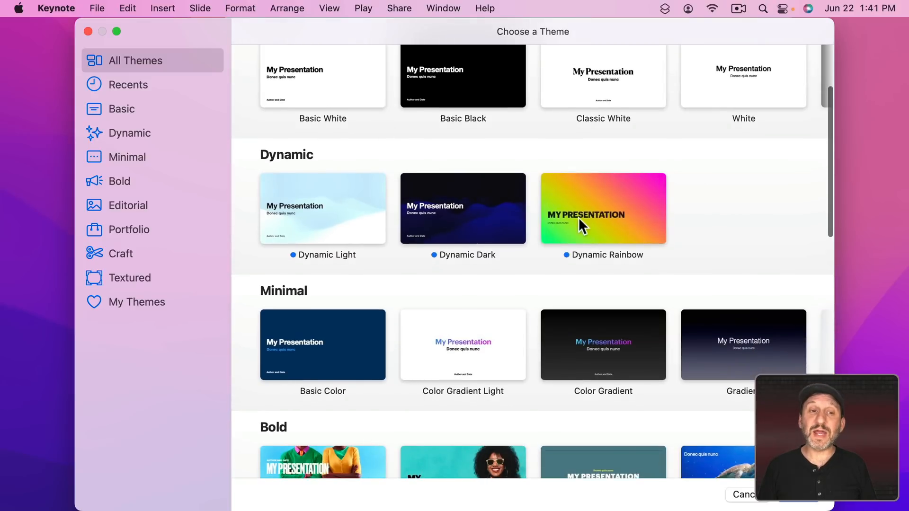
mouse_move(348, 234)
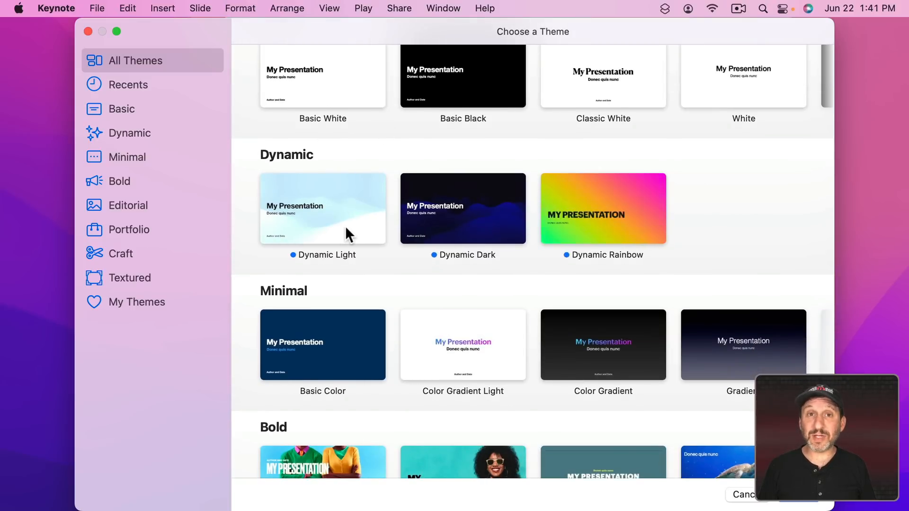
mouse_move(648, 231)
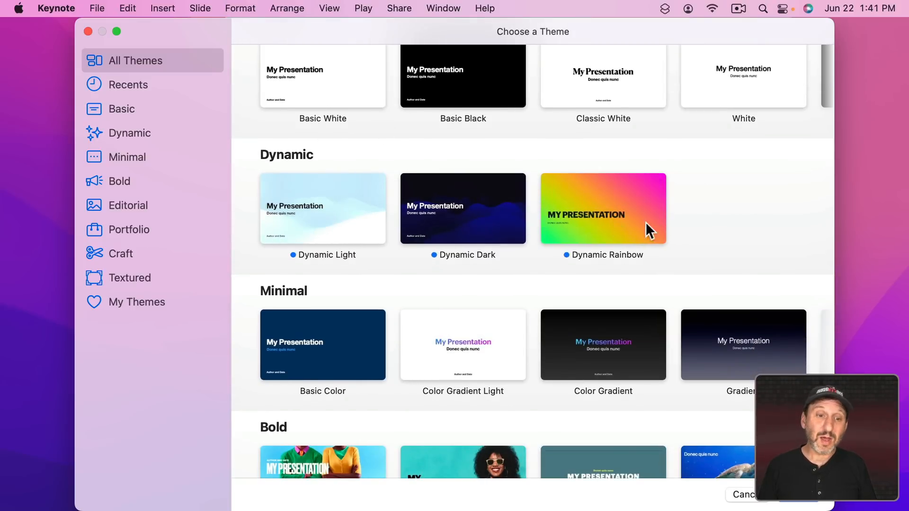
mouse_move(543, 216)
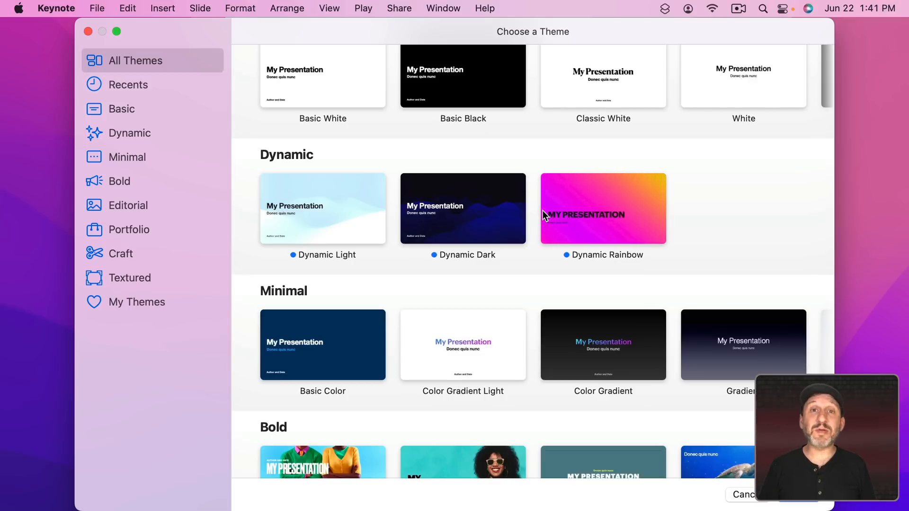
mouse_move(496, 284)
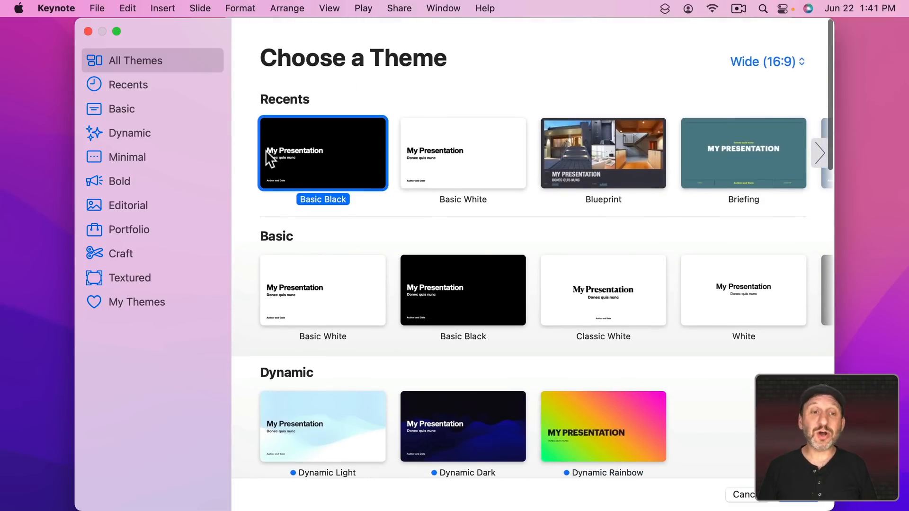
Create a new presentation from the Basic Black theme with one title slide.
click(323, 153)
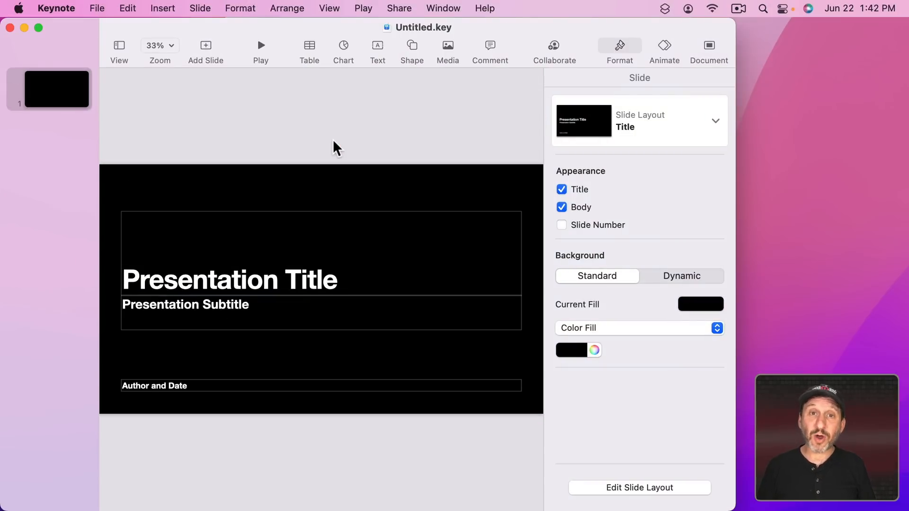
mouse_move(224, 200)
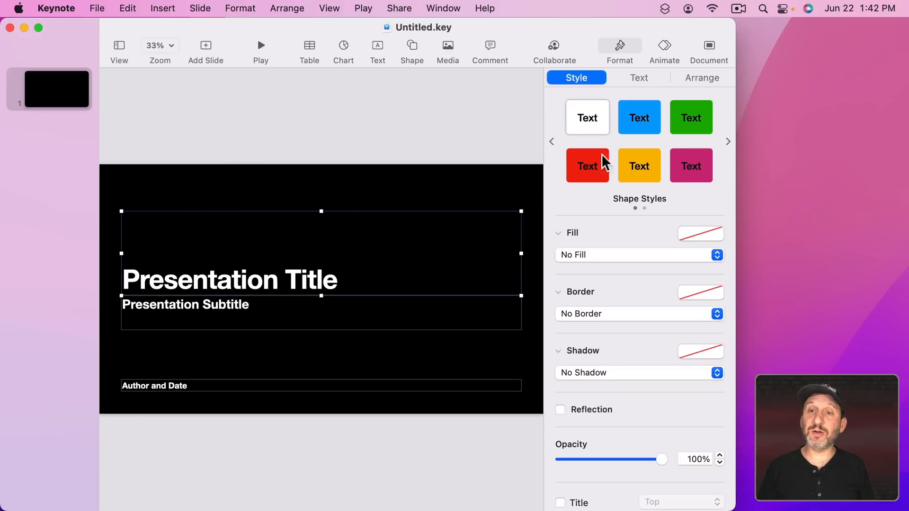
mouse_move(598, 72)
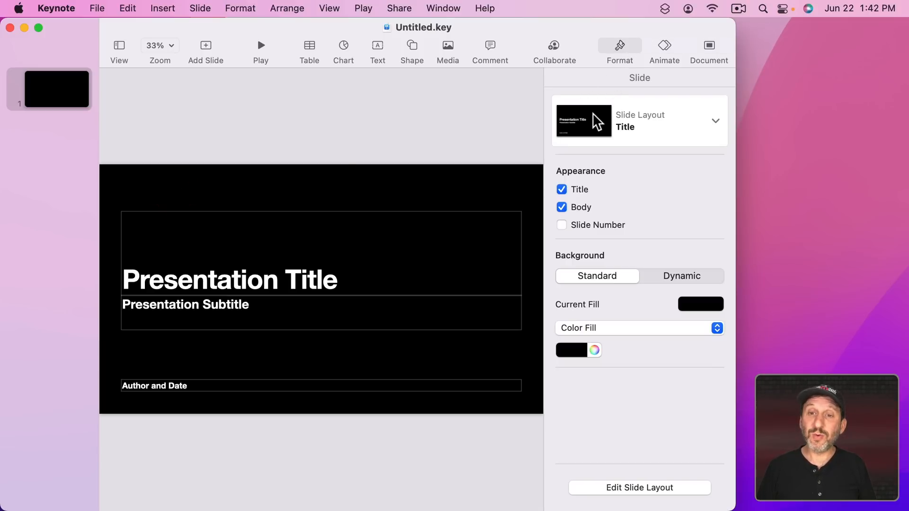
mouse_move(607, 306)
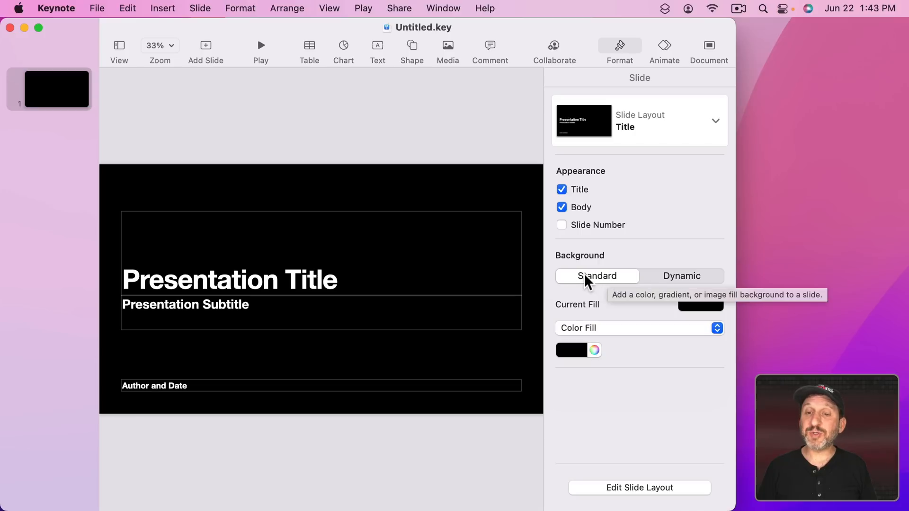
mouse_move(681, 283)
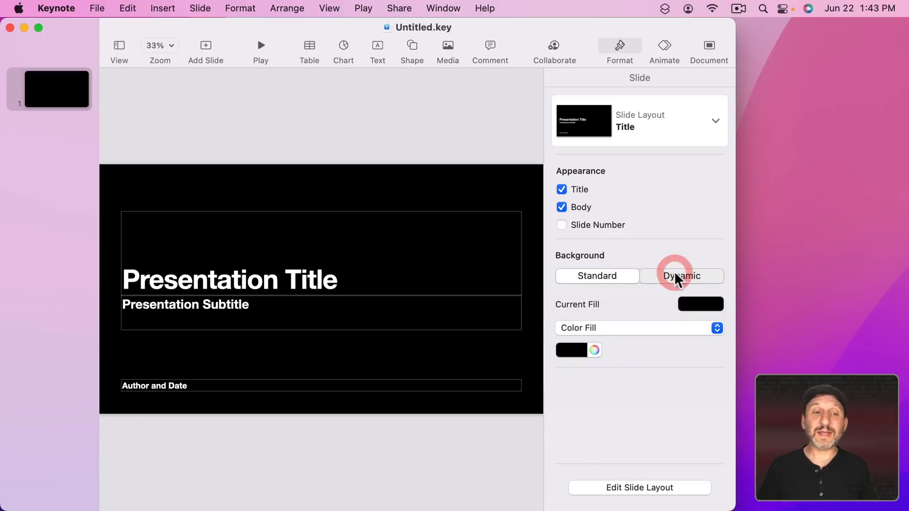
Switch the slide background to Dynamic, browse the preset pages and apply Ocean Floor.
click(682, 276)
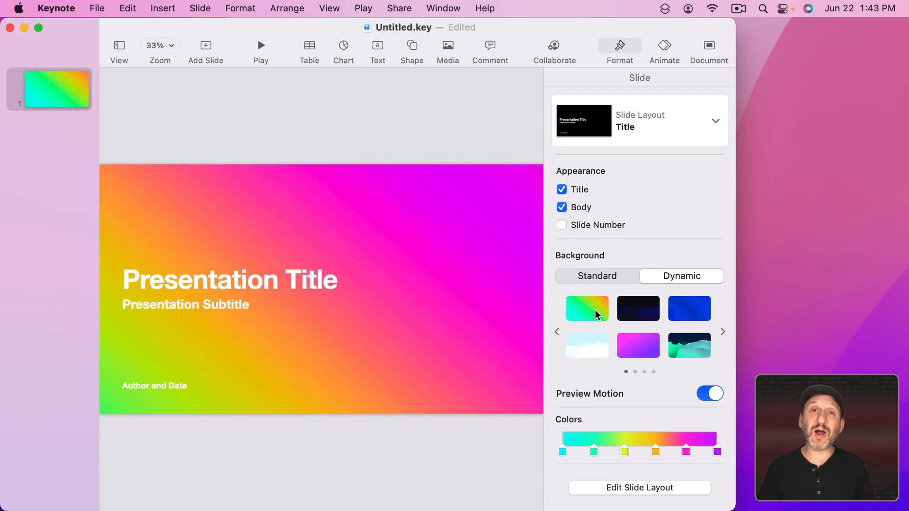
mouse_move(587, 308)
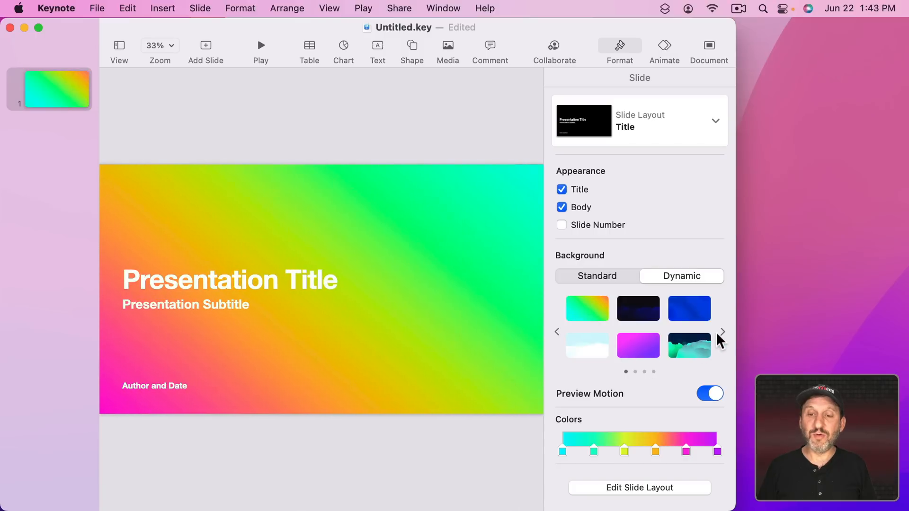
click(722, 331)
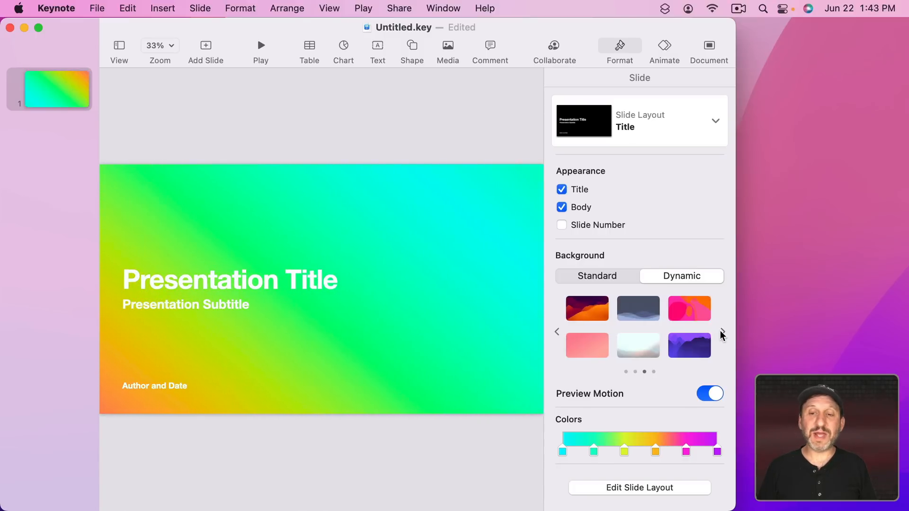
click(723, 332)
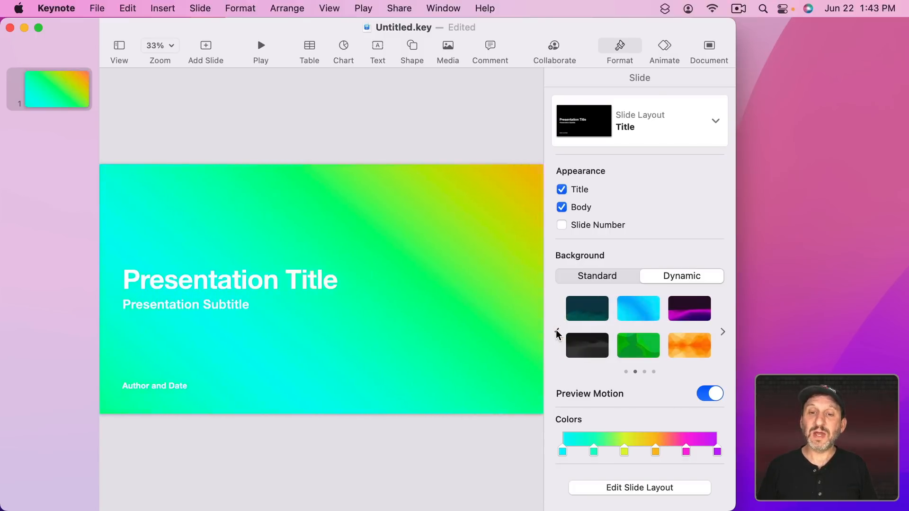
click(723, 332)
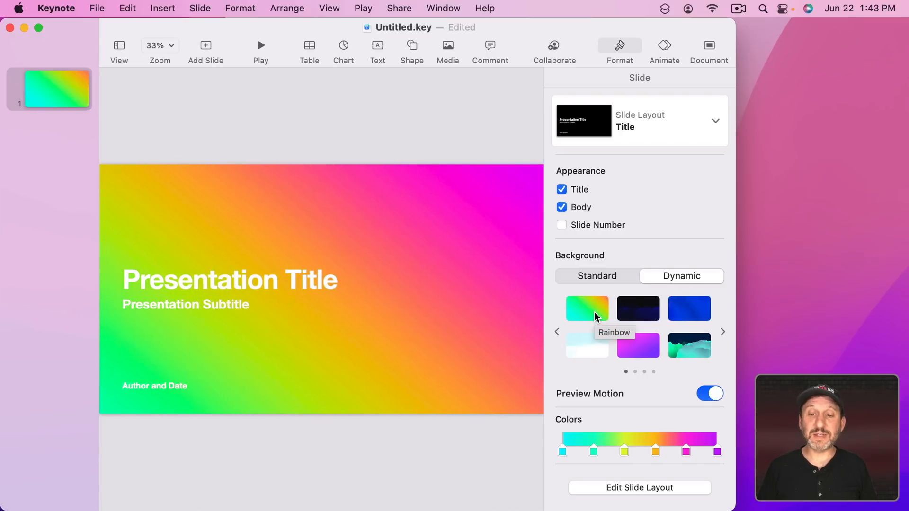
click(638, 307)
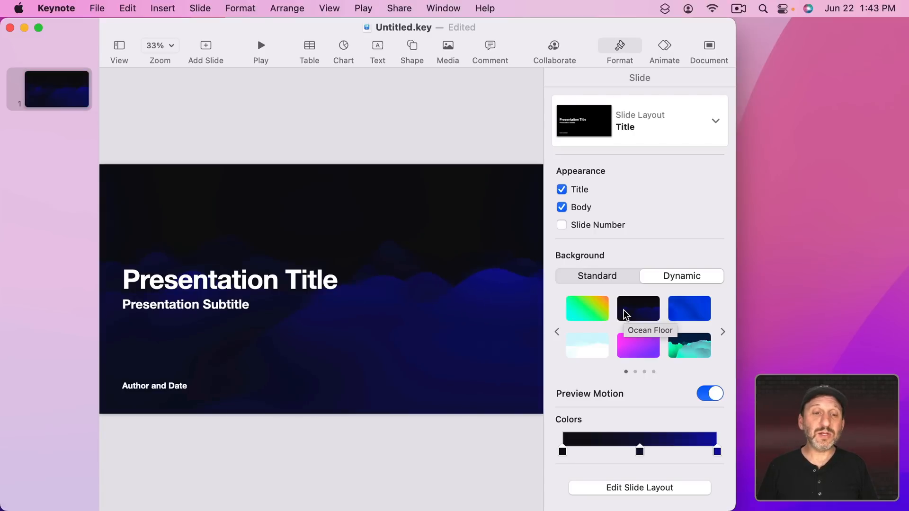
mouse_move(467, 297)
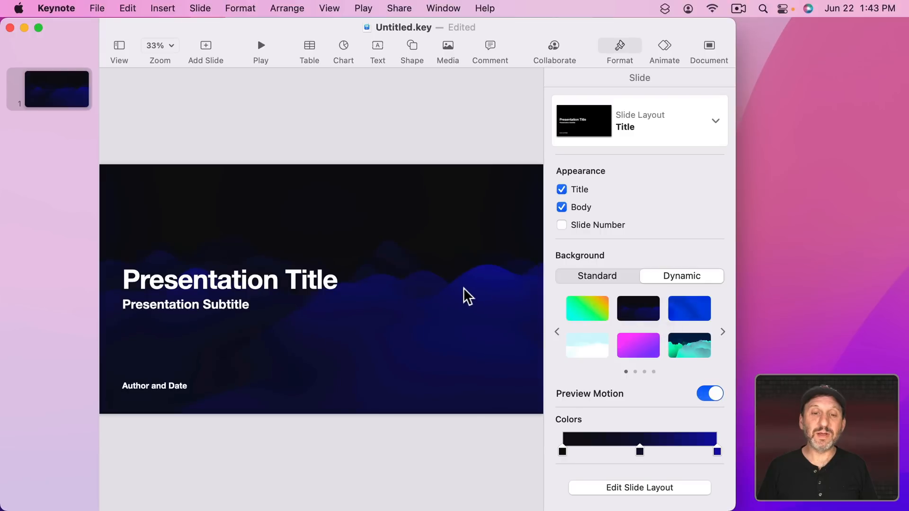
mouse_move(448, 288)
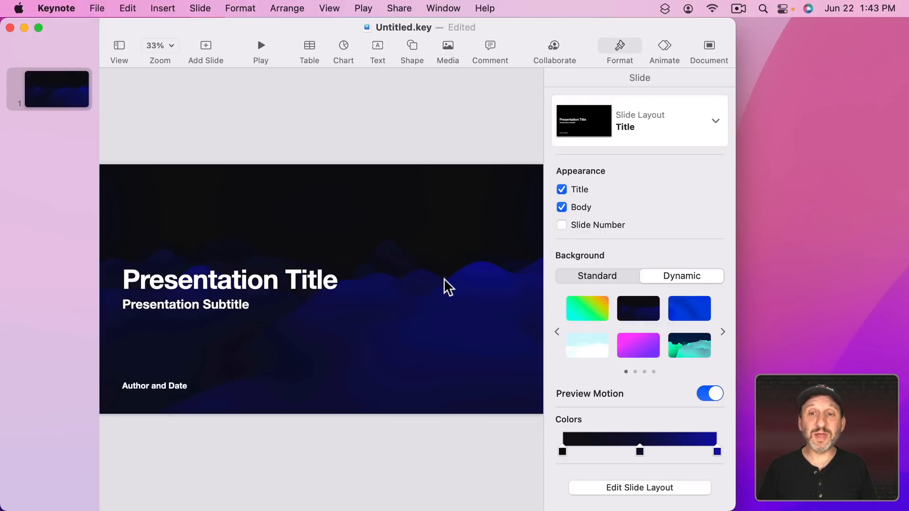
mouse_move(394, 314)
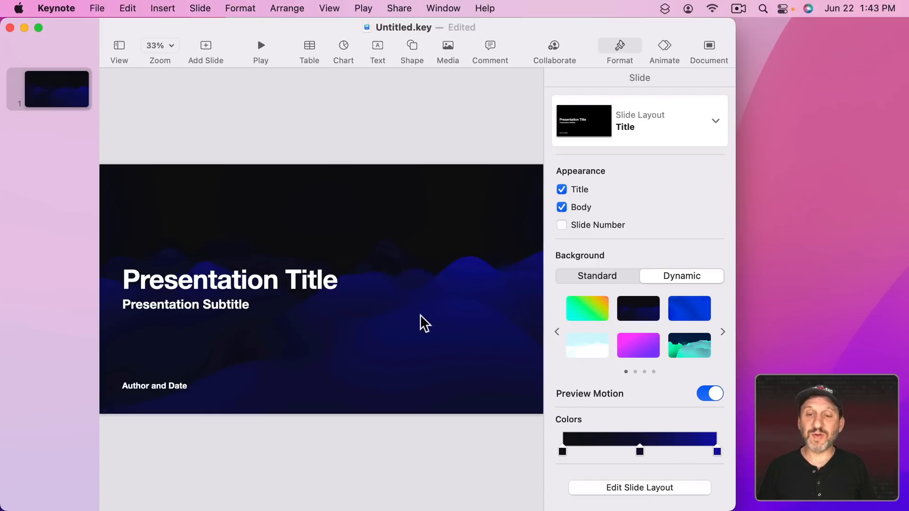
Preview the pale blue, Neon Splash, teal mountain and Rainbow dynamic backgrounds in turn.
click(587, 346)
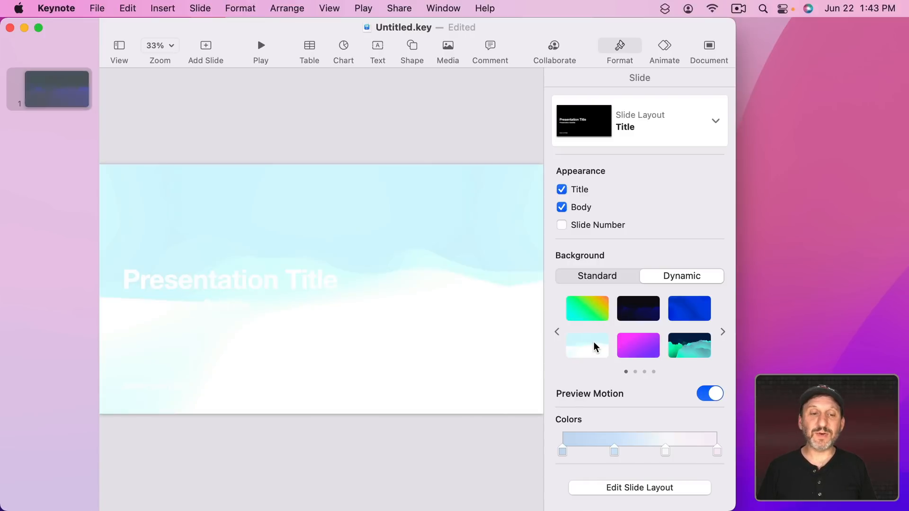
click(638, 346)
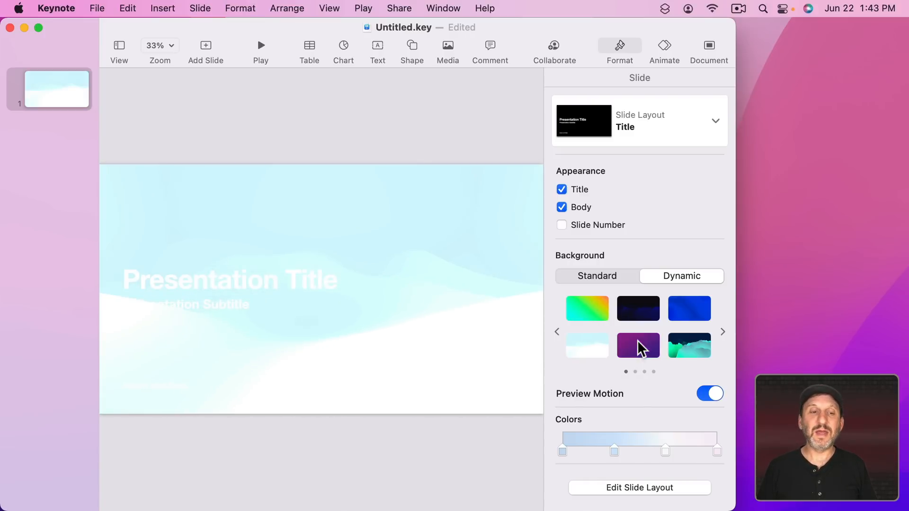
click(638, 345)
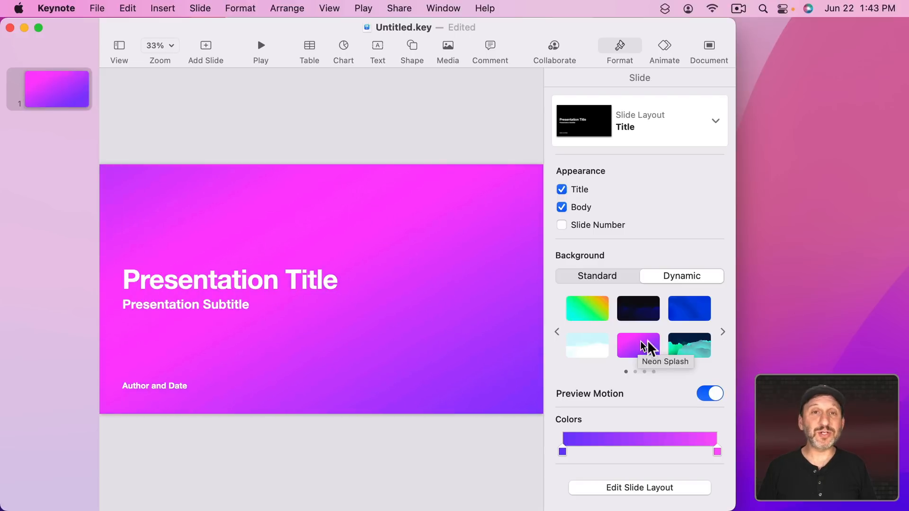
click(690, 346)
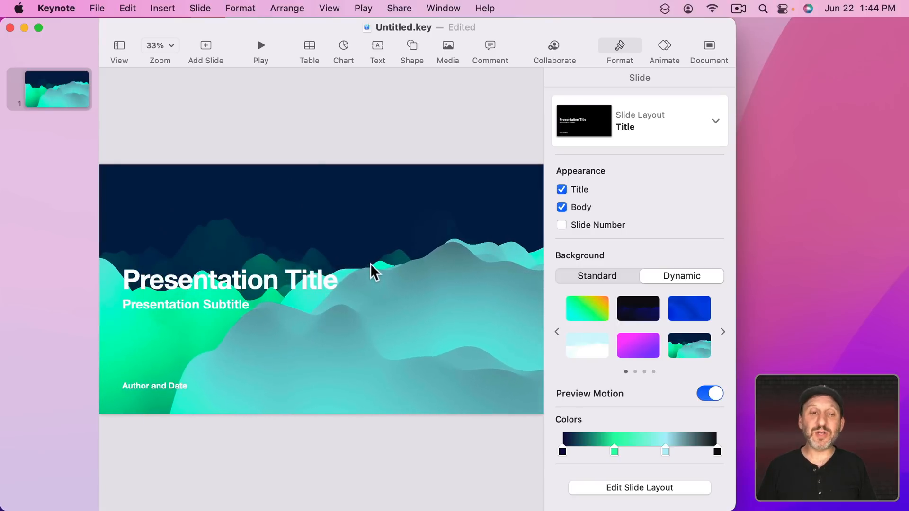
mouse_move(394, 338)
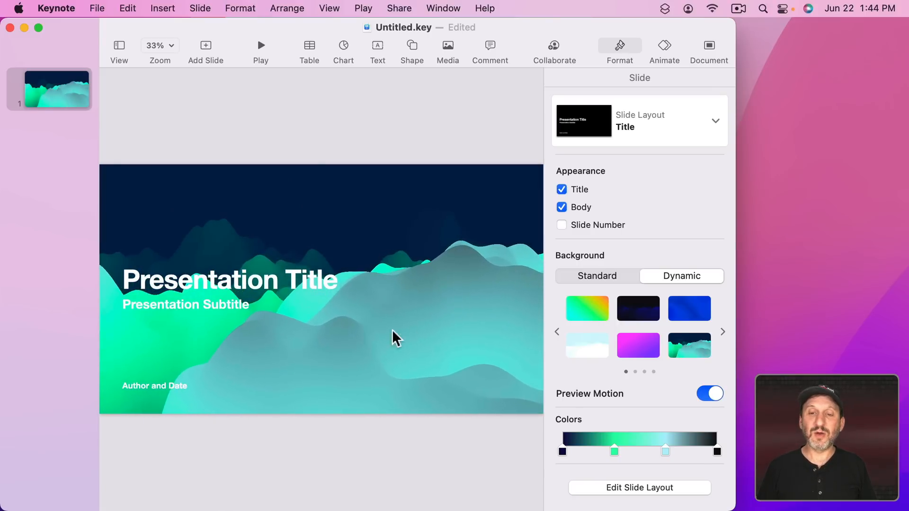
click(587, 308)
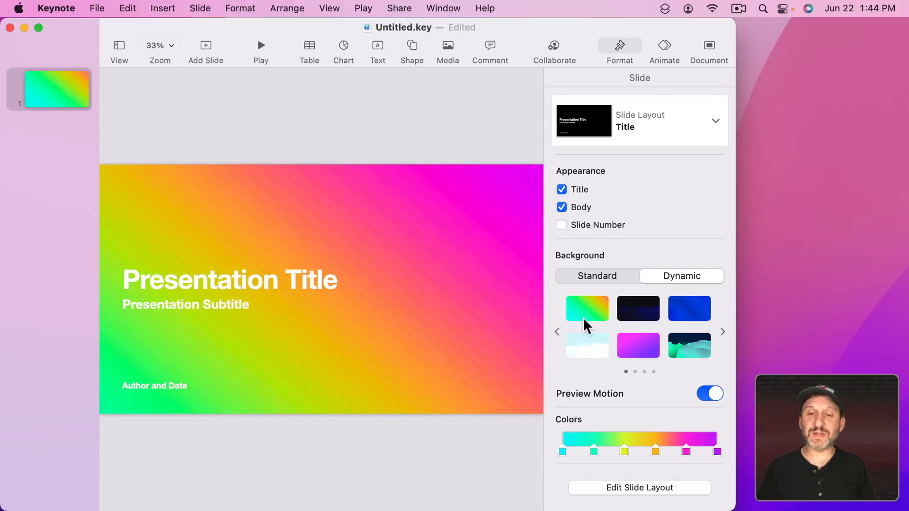
click(638, 308)
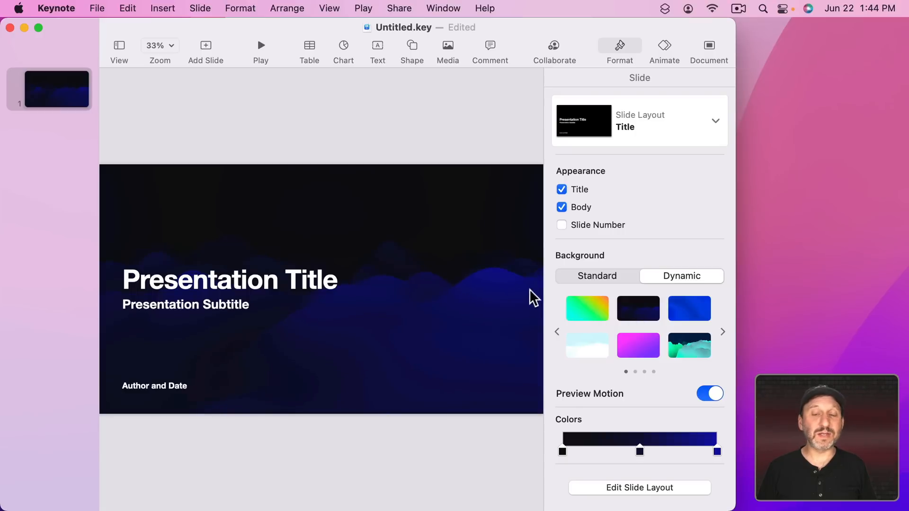
On the next preset page try Nebula, orange waves and Stormy Seas, then apply Black Smoke.
click(723, 332)
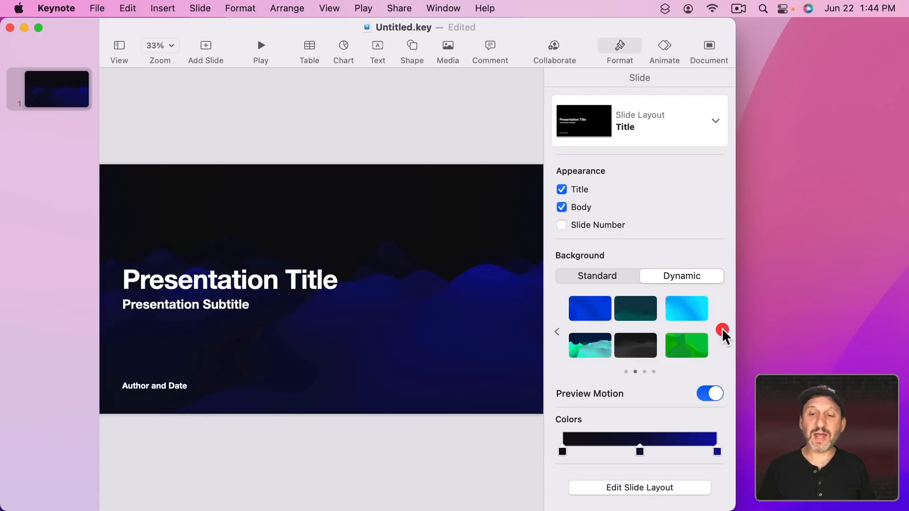
click(723, 330)
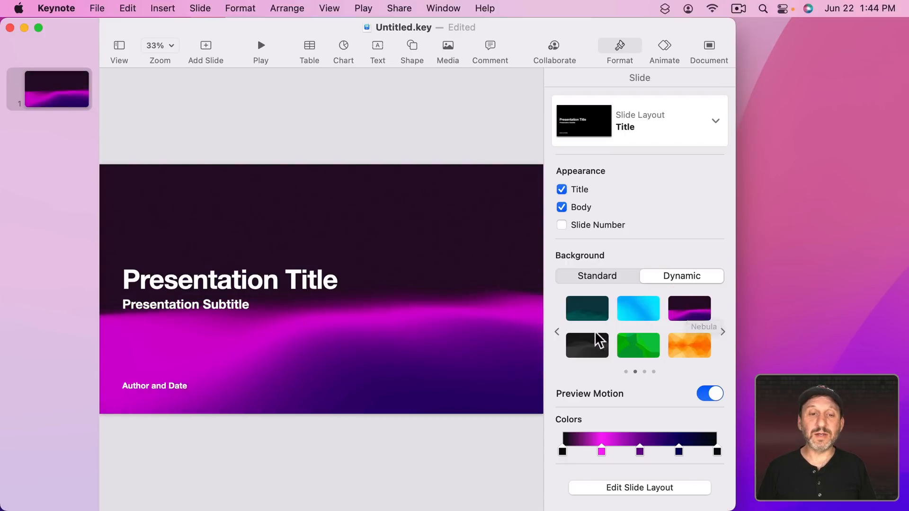
click(689, 345)
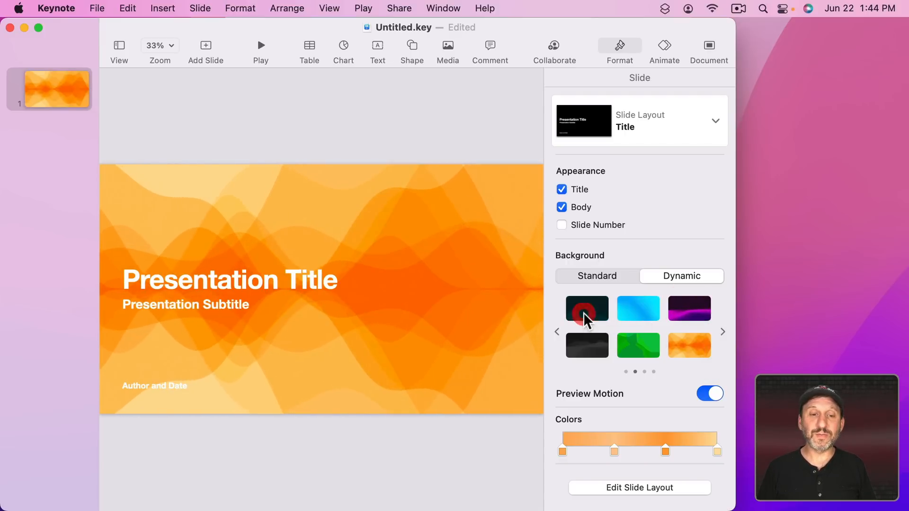
click(587, 308)
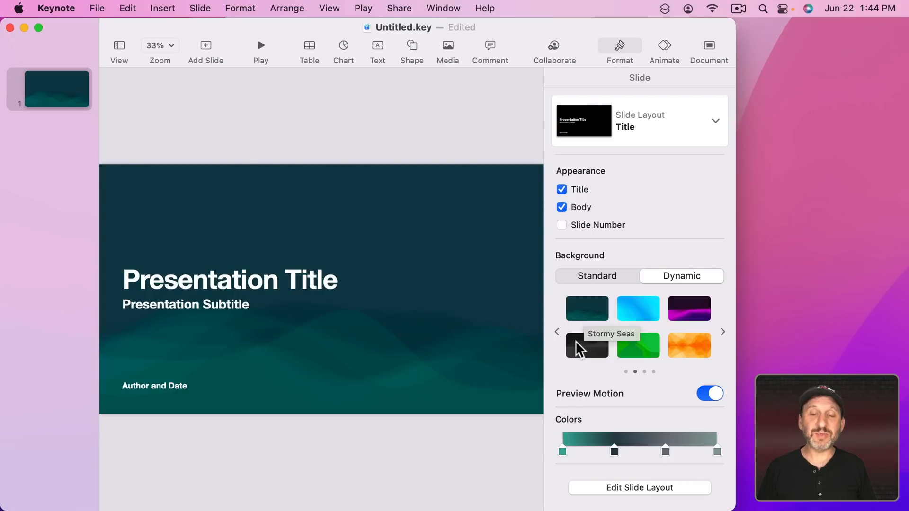
click(588, 347)
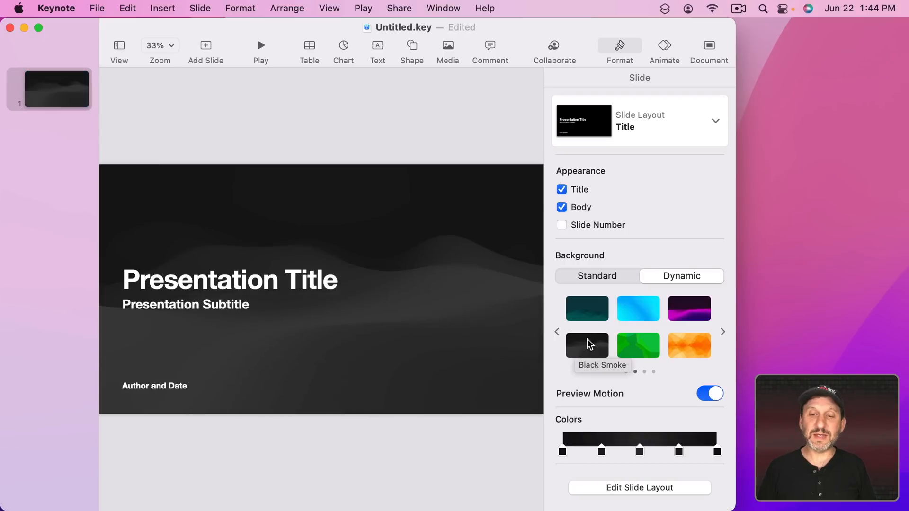
mouse_move(638, 346)
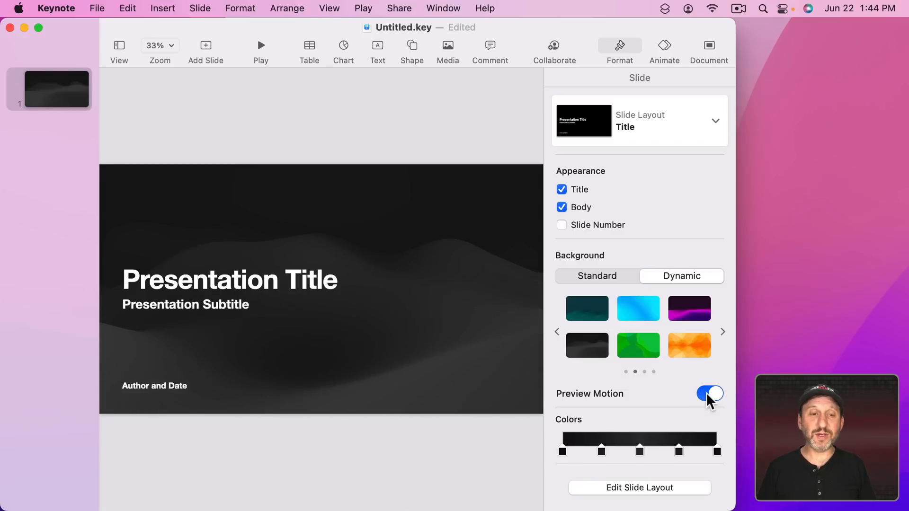
Turn off Preview Motion so the Black Smoke background holds still while editing.
click(708, 394)
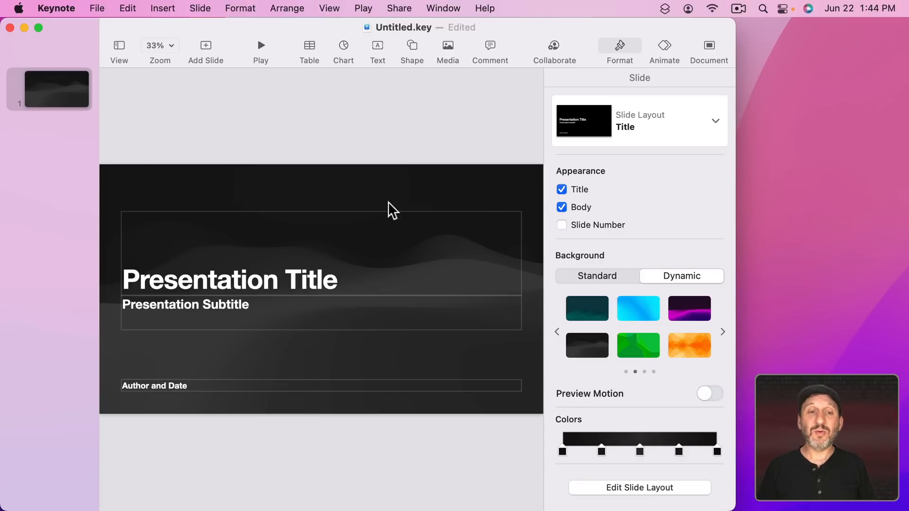
mouse_move(377, 139)
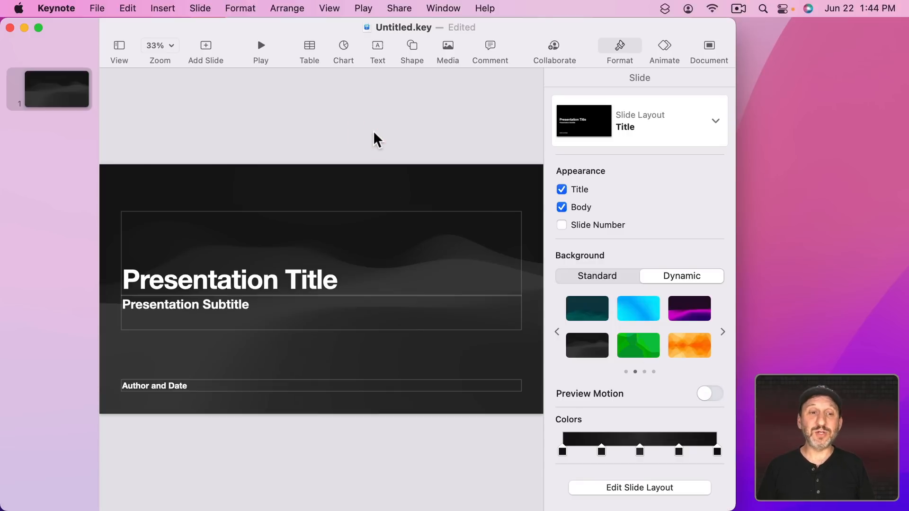
mouse_move(350, 177)
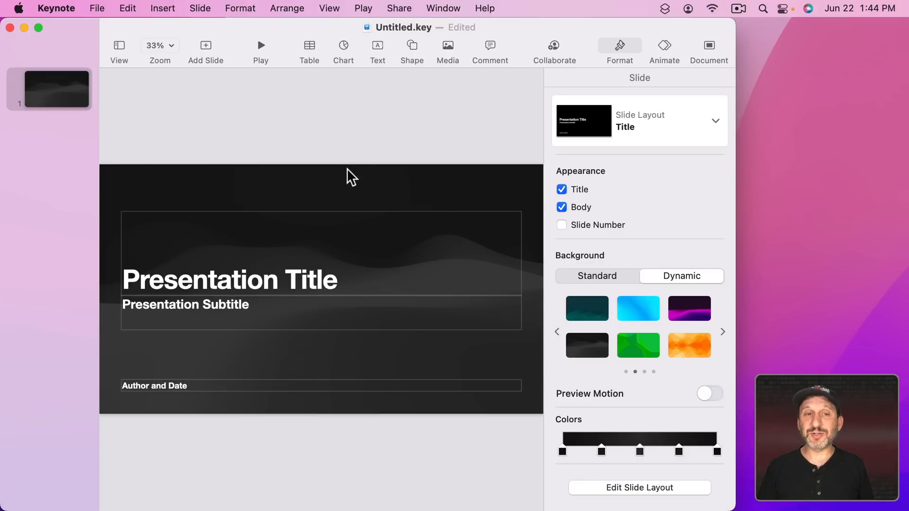
mouse_move(194, 327)
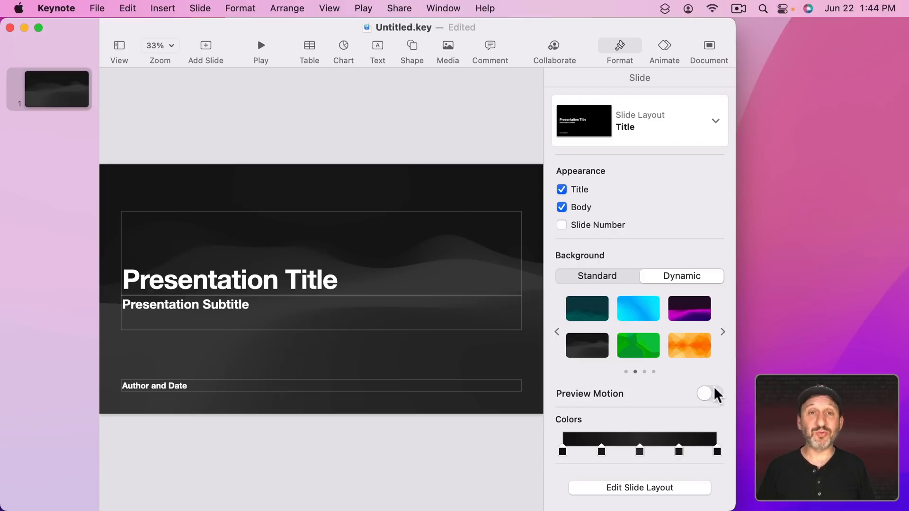
mouse_move(273, 93)
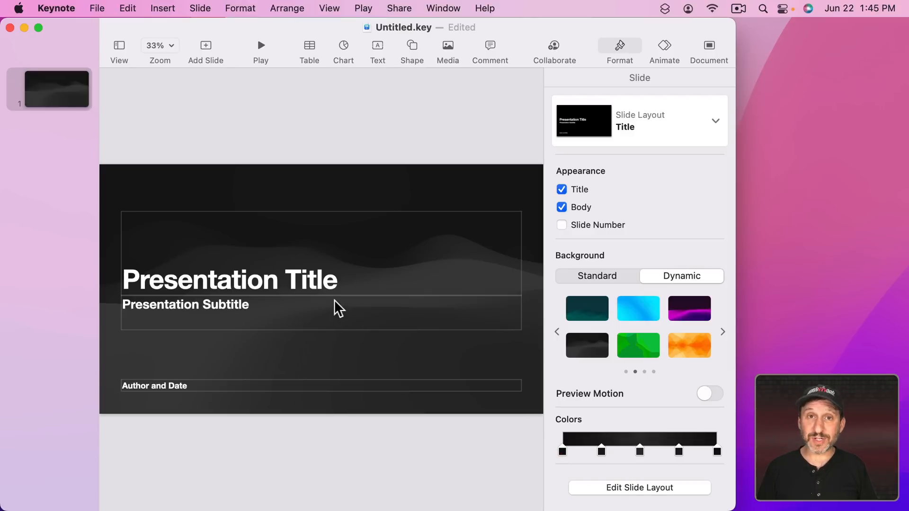
Turn Preview Motion back on and apply the dark blue mountain background from the first preset page.
click(709, 394)
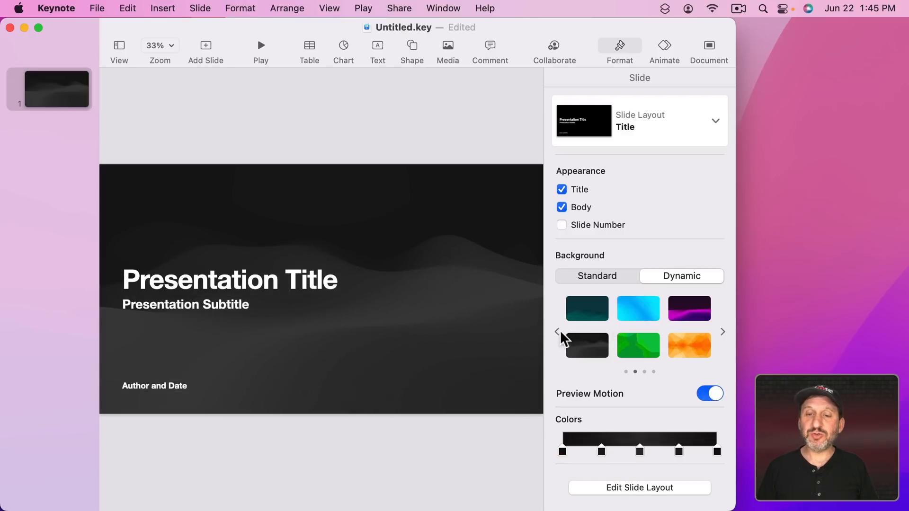
click(557, 332)
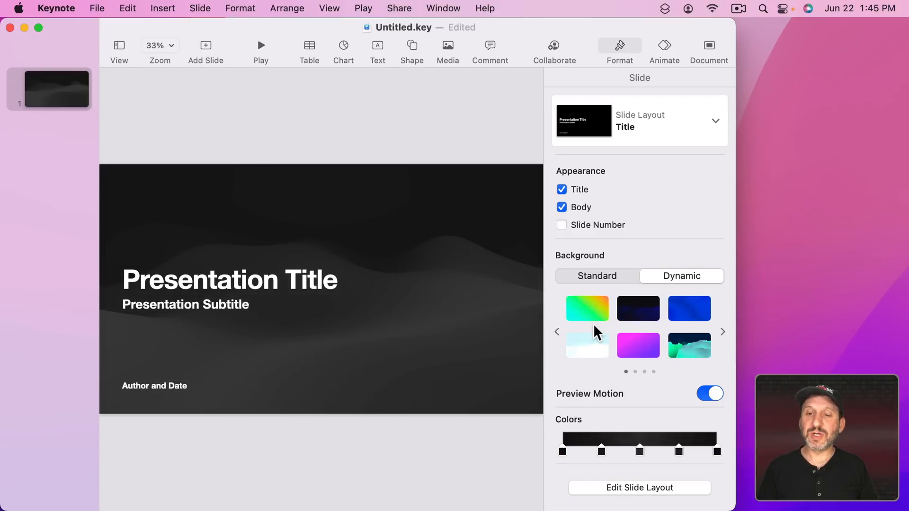
click(638, 308)
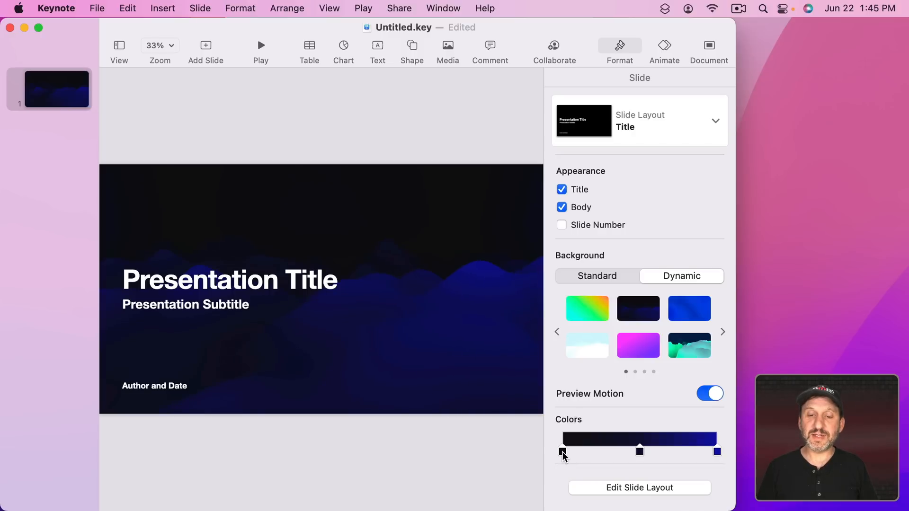
Recolour the mountain gradient using the colour wheel, making the middle colour light blue.
click(562, 451)
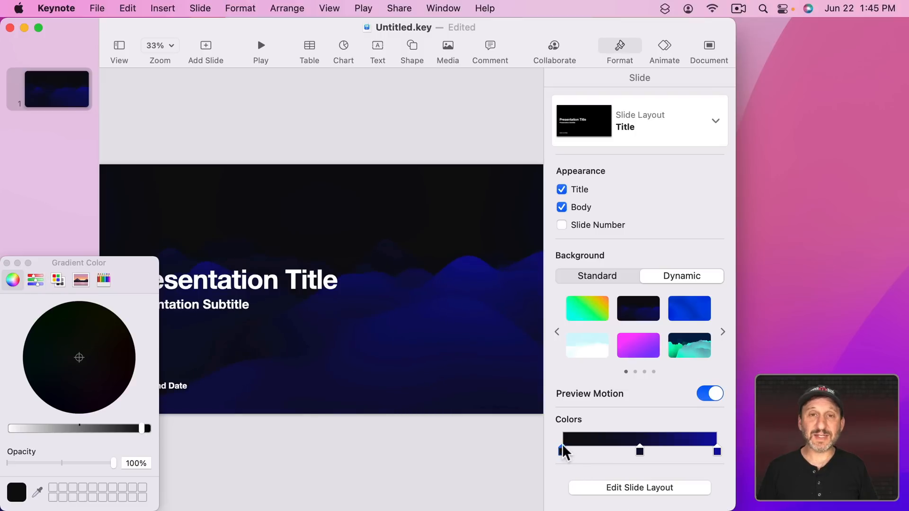
mouse_move(58, 325)
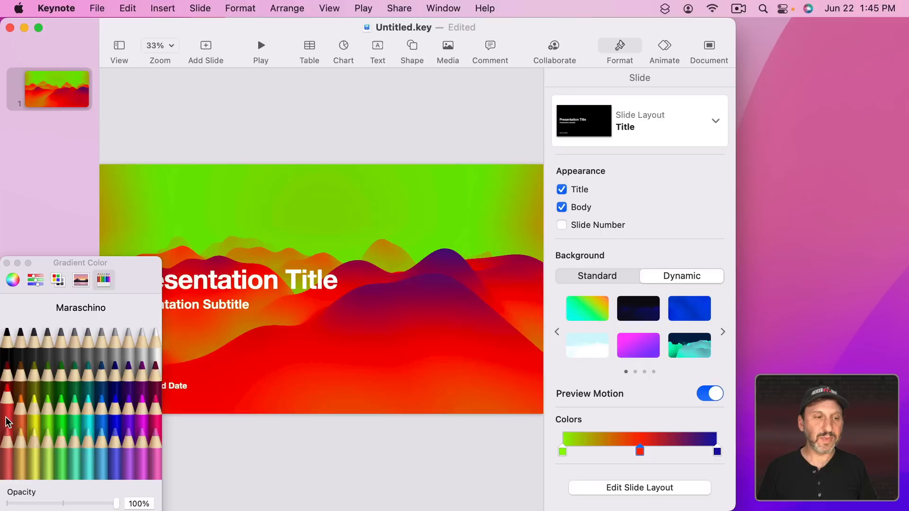
click(80, 280)
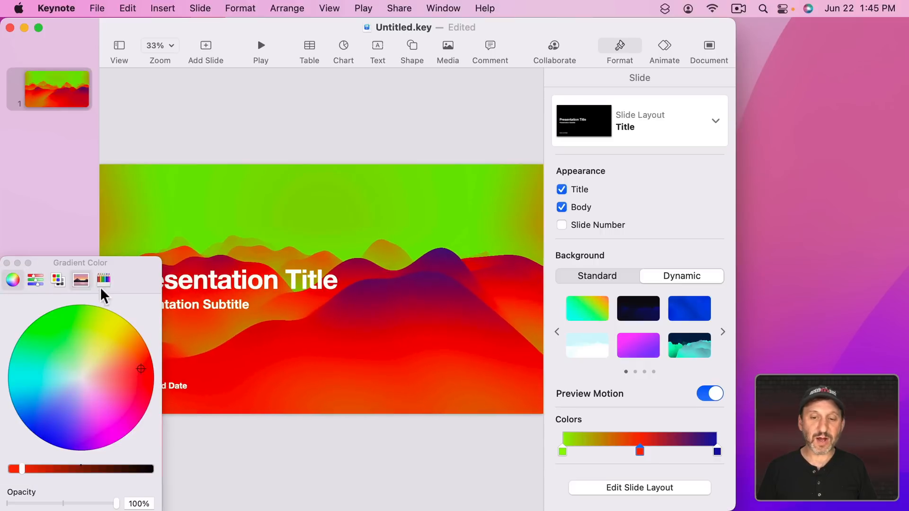
click(62, 388)
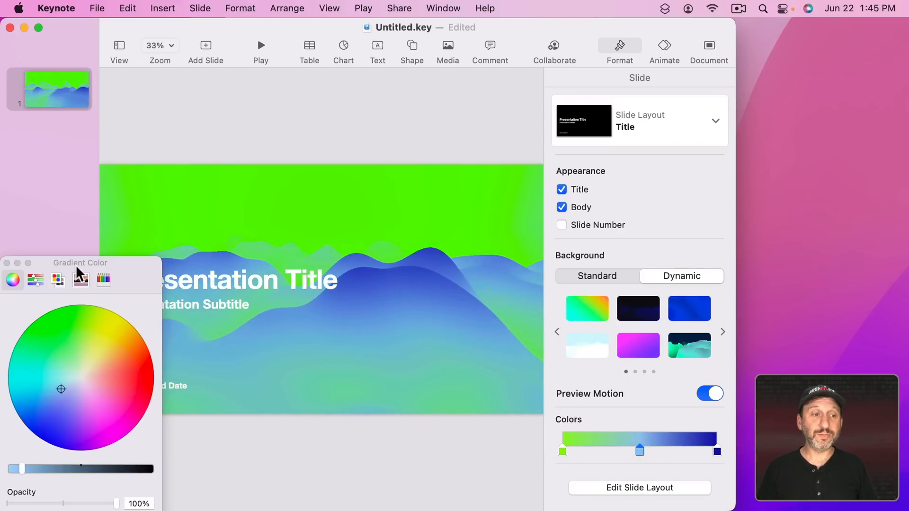
Adjust the mountain background's Speed to about 65, Height to about 5 and the Peaks slider.
scroll(down, 3)
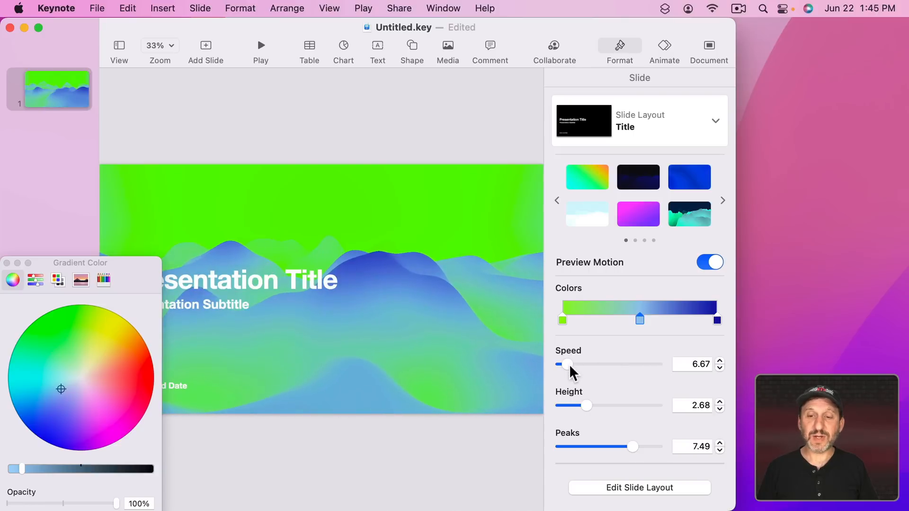
drag(568, 364, 657, 364)
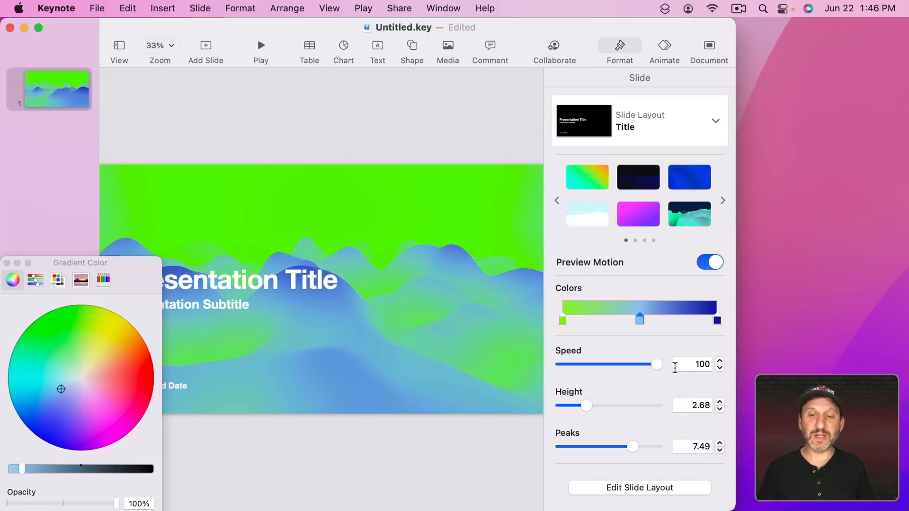
drag(657, 364, 626, 364)
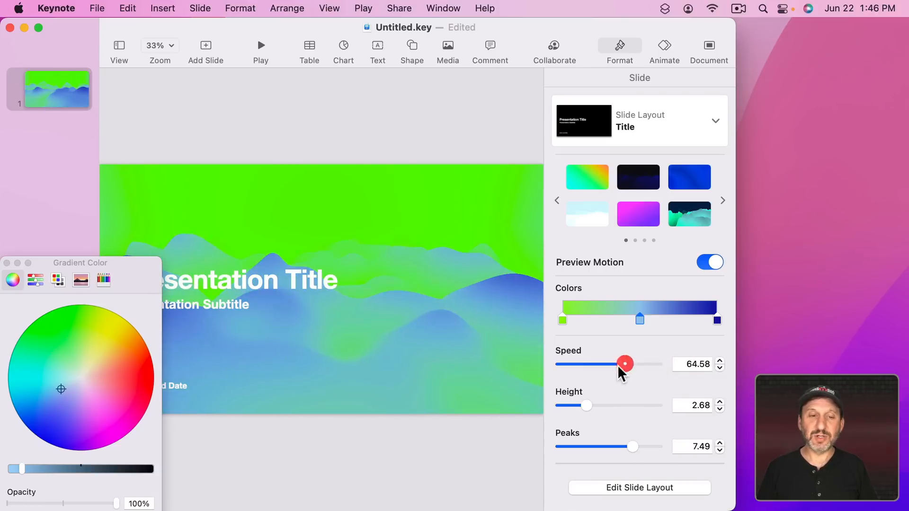
drag(588, 405, 653, 405)
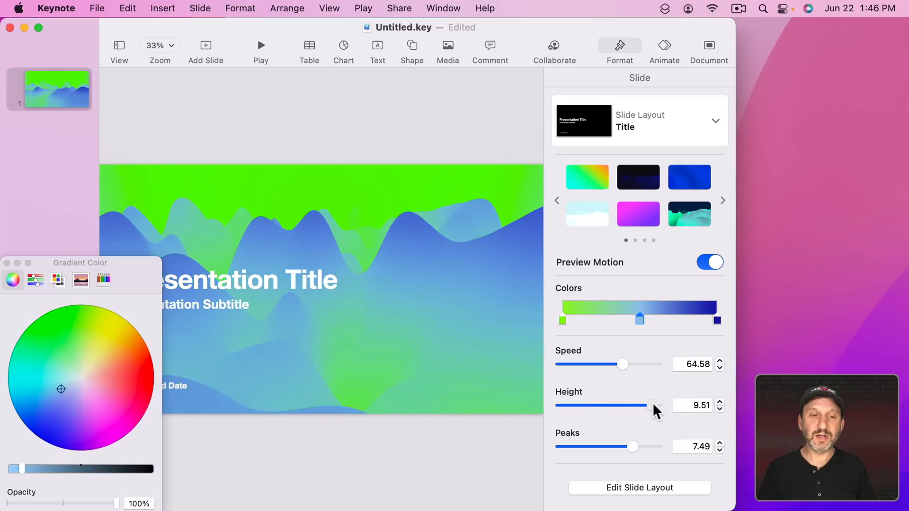
drag(653, 406, 603, 406)
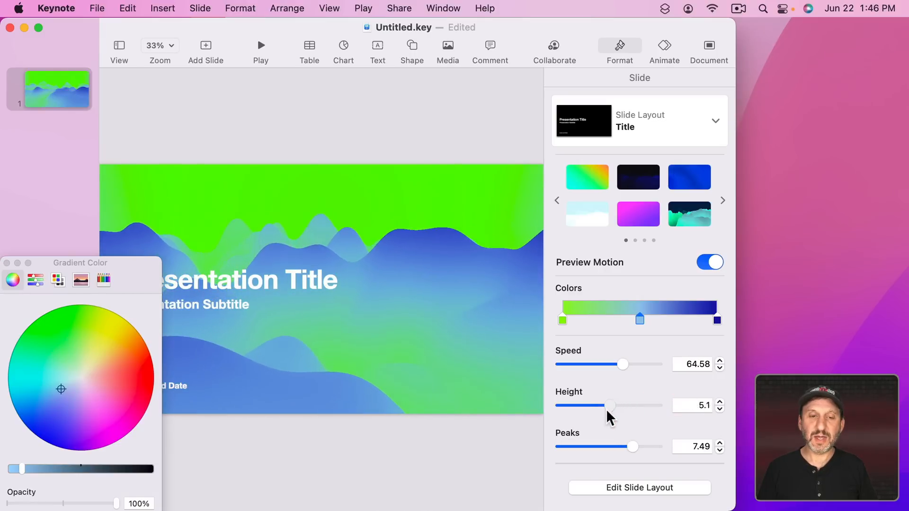
drag(632, 446, 560, 446)
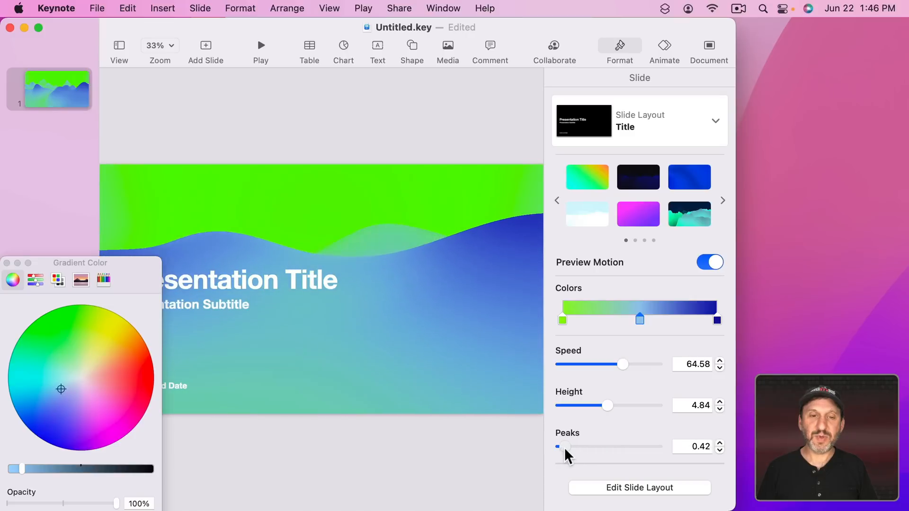
drag(559, 446, 653, 446)
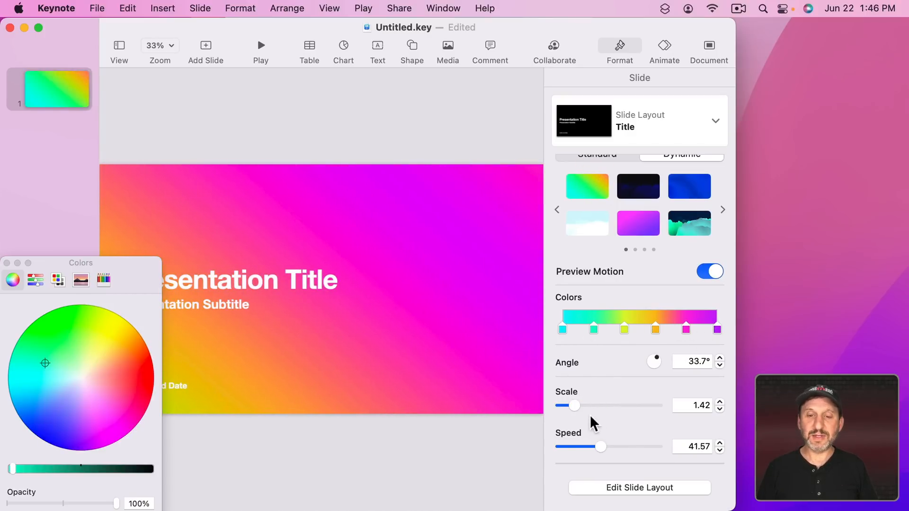
Set the rainbow stripes to scale ~9.5, angle ~110°, speed ~93, and turn one colour stop reddish pink.
drag(574, 405, 648, 406)
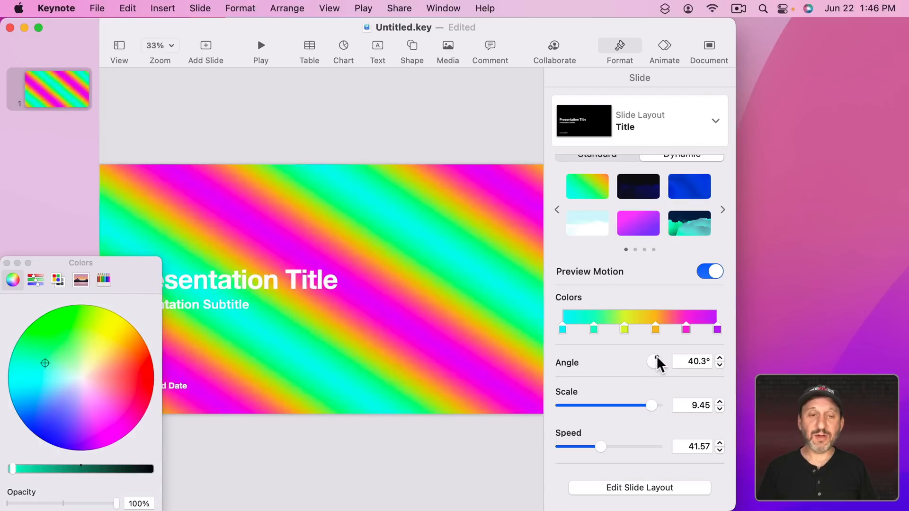
drag(658, 358, 655, 363)
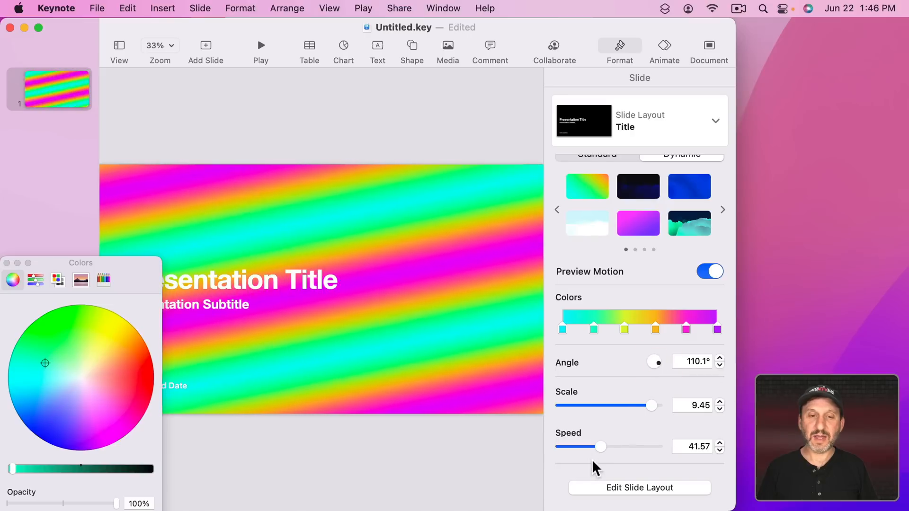
drag(601, 446, 652, 446)
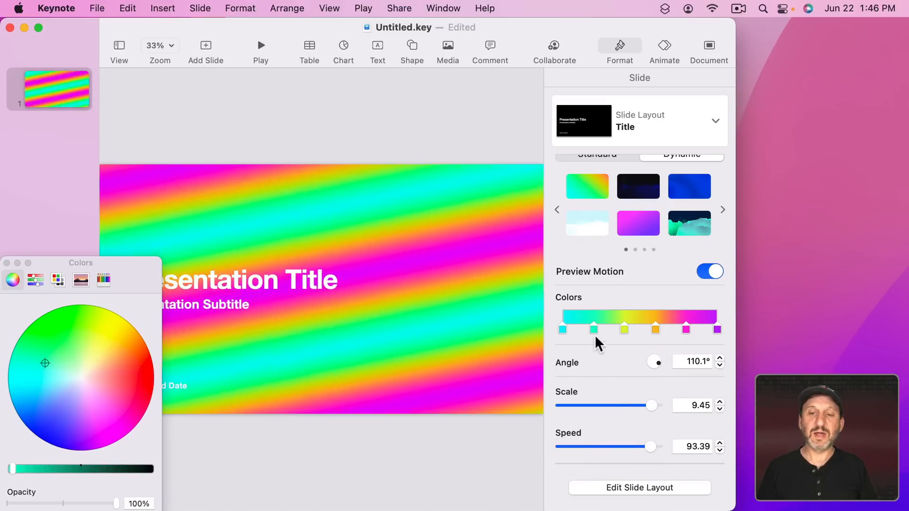
click(593, 330)
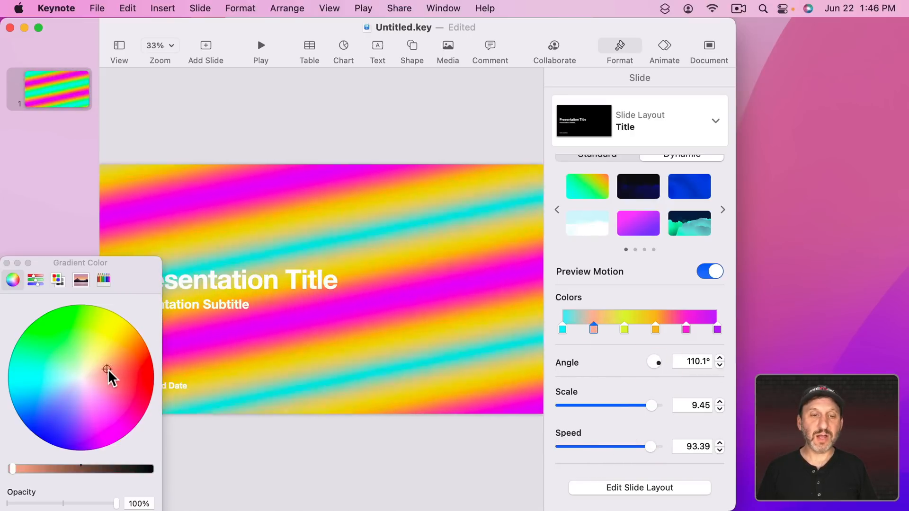
drag(107, 371, 125, 383)
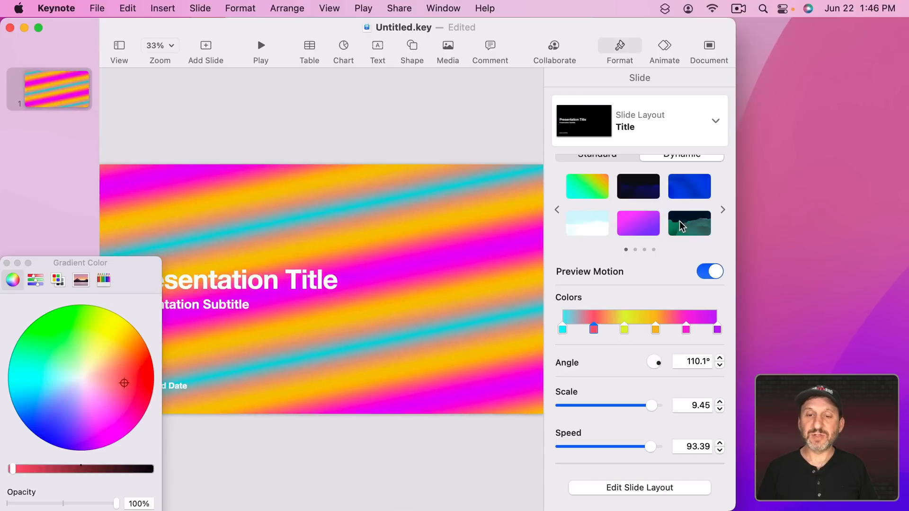
Apply the teal mountain background with Movement reversed to -100 and Height about 5.11.
click(688, 224)
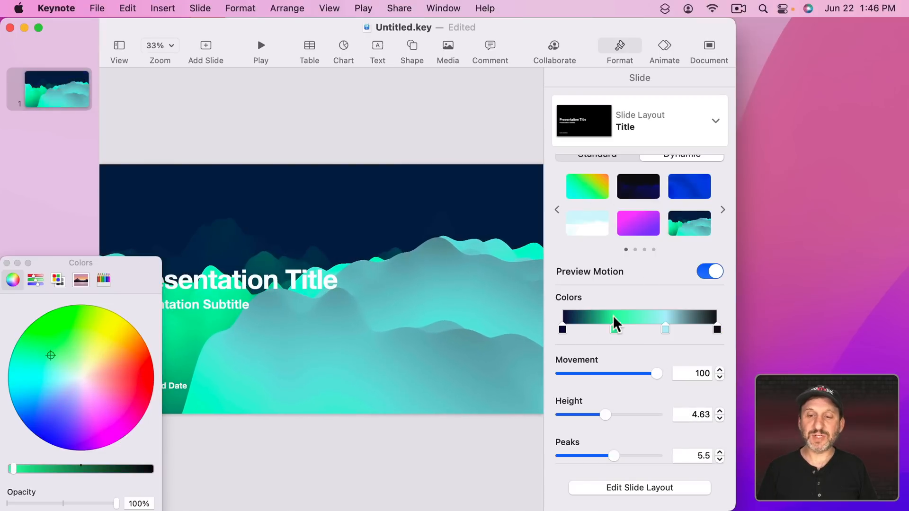
drag(656, 374, 585, 373)
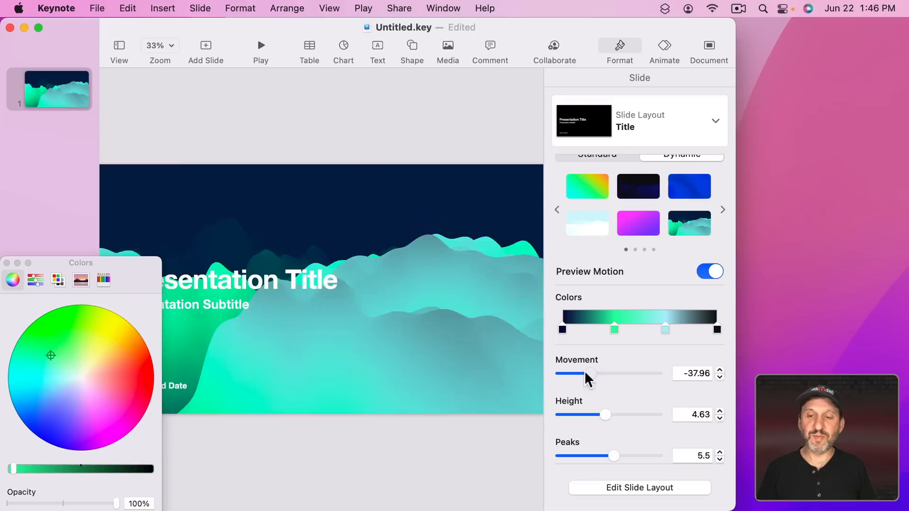
drag(570, 373, 557, 373)
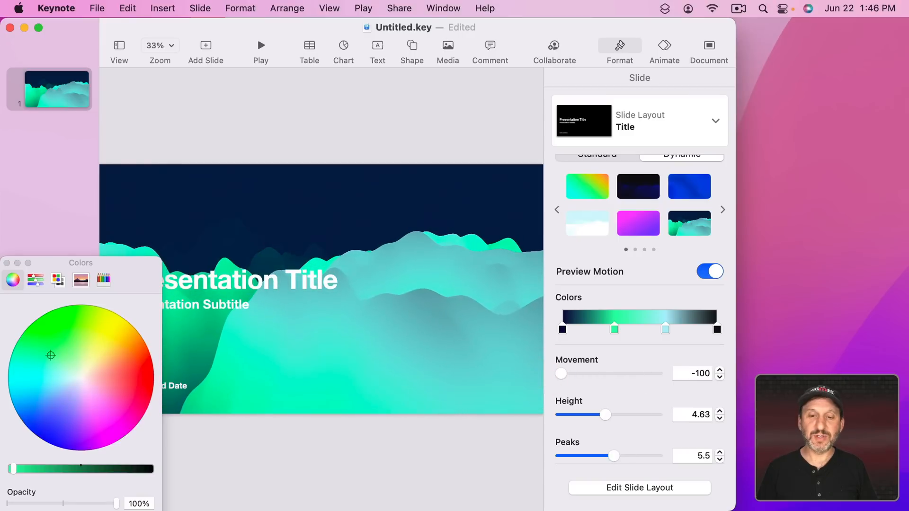
drag(605, 415, 630, 414)
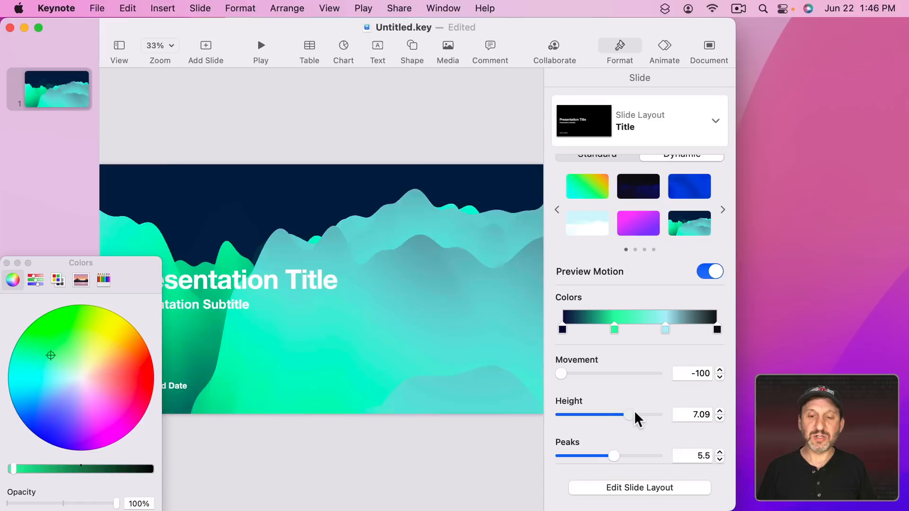
drag(627, 415, 605, 415)
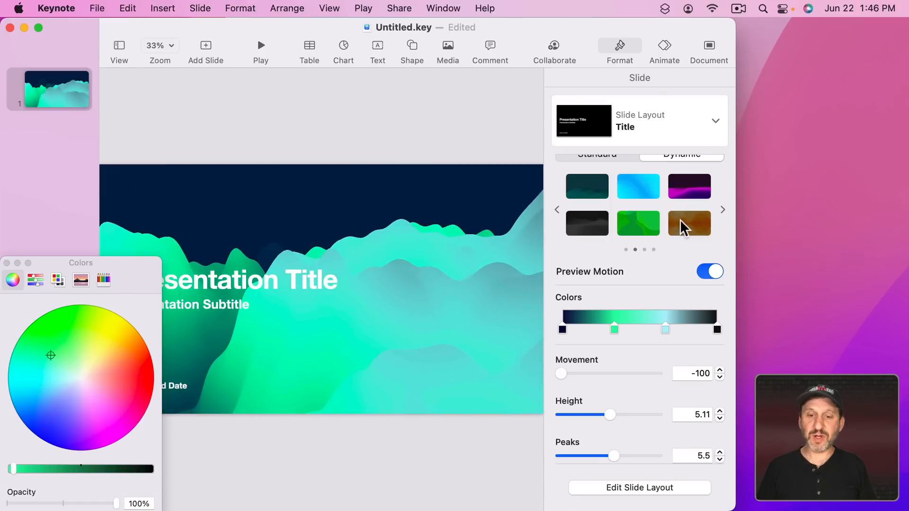
Try the orange wave background recoloured blue, with faster speed and zero amplitude.
click(689, 224)
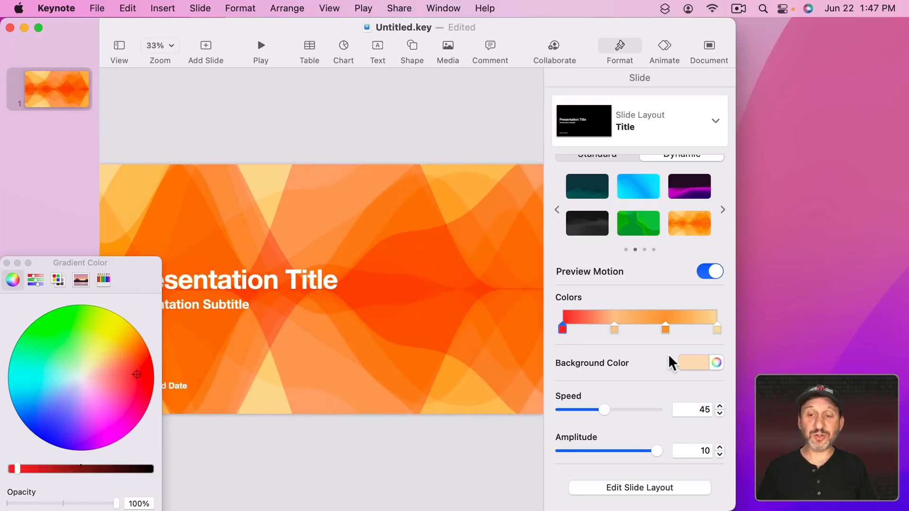
click(717, 363)
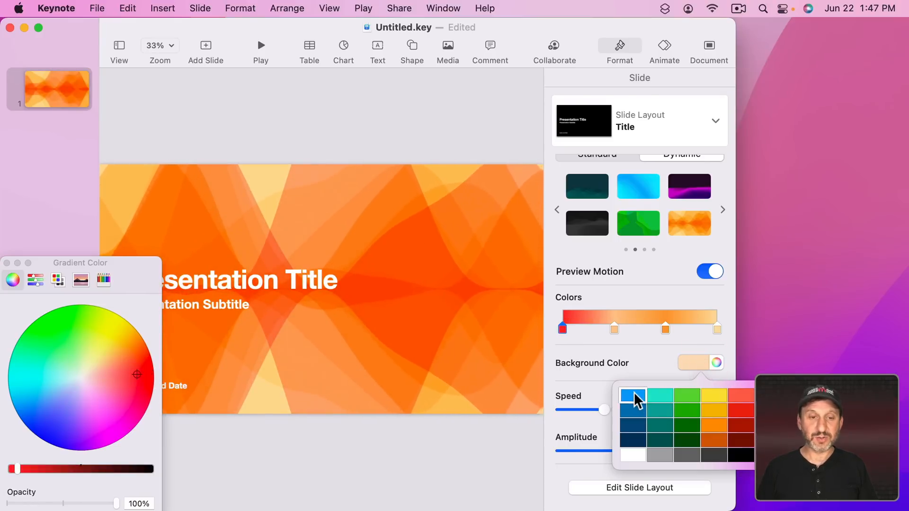
click(632, 396)
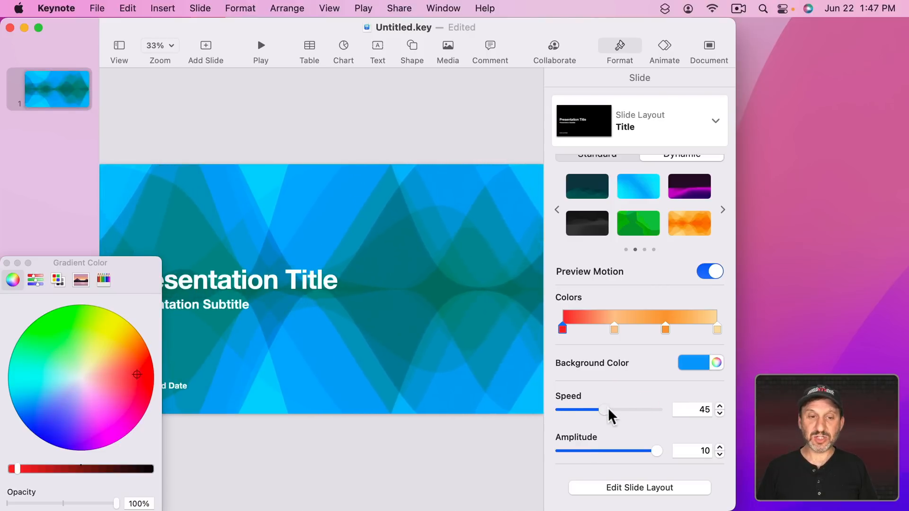
drag(655, 451, 620, 451)
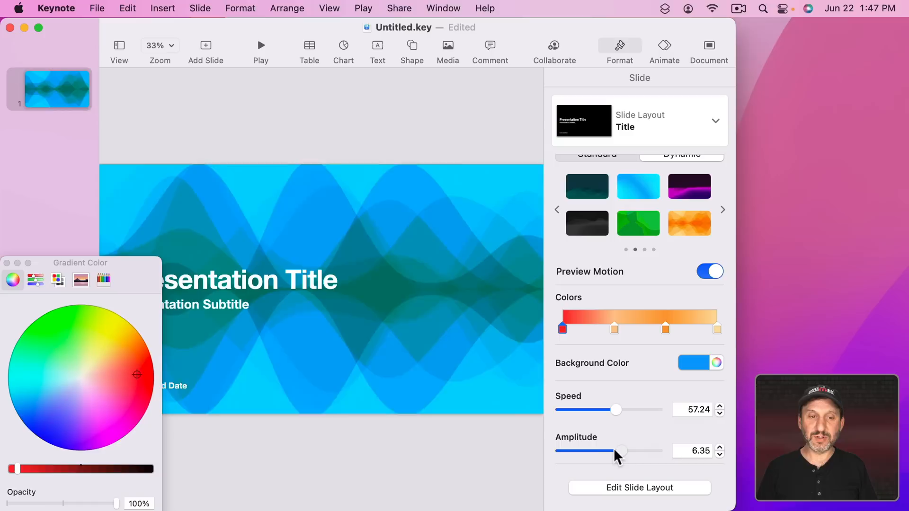
drag(622, 451, 560, 451)
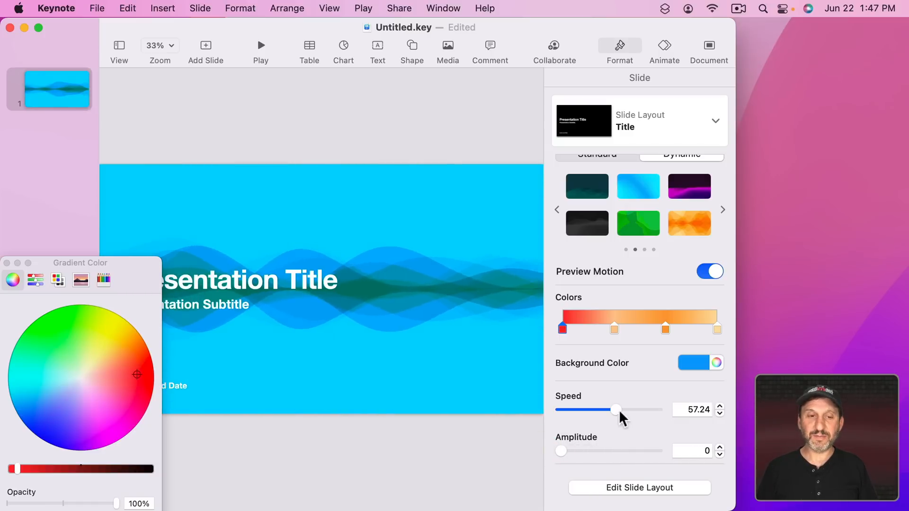
Apply the purple Nebula dynamic background instead.
click(689, 187)
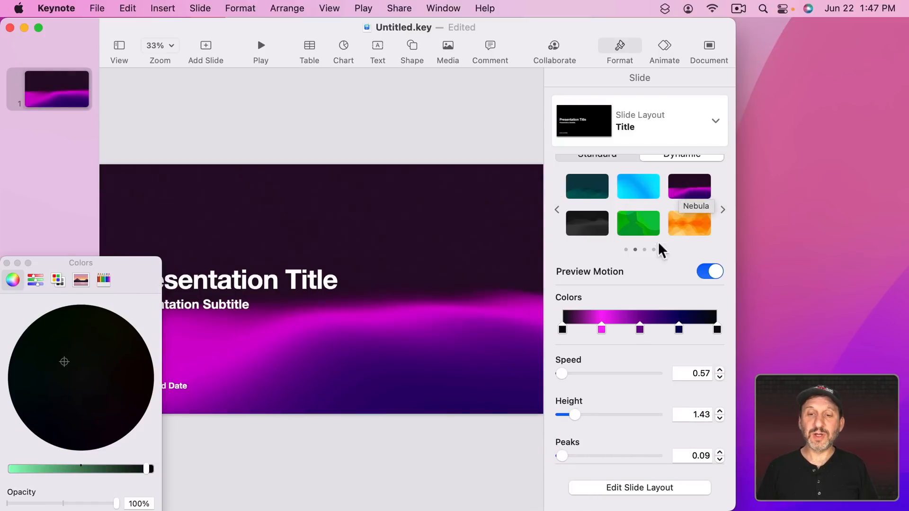
Reposition a Nebula colour stop, raise Speed to 54.99 and increase the wave Height to about 2.5.
click(602, 328)
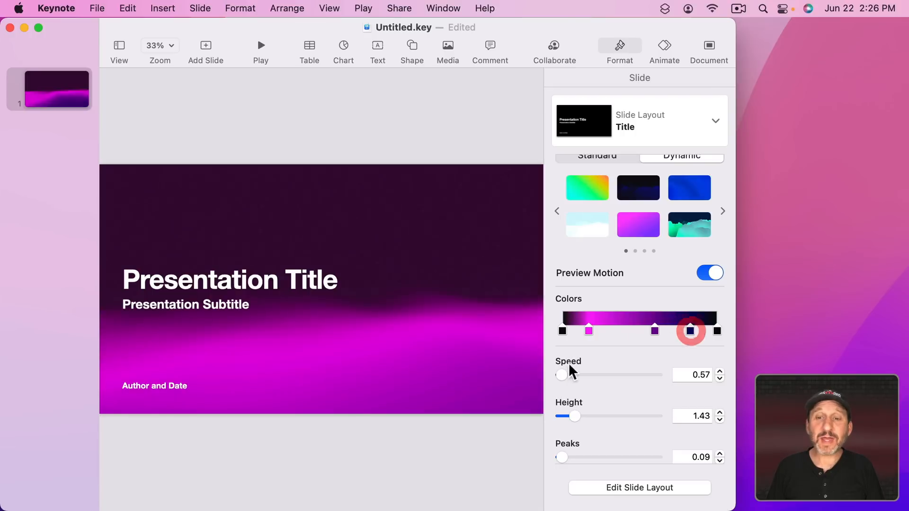
drag(562, 375, 614, 375)
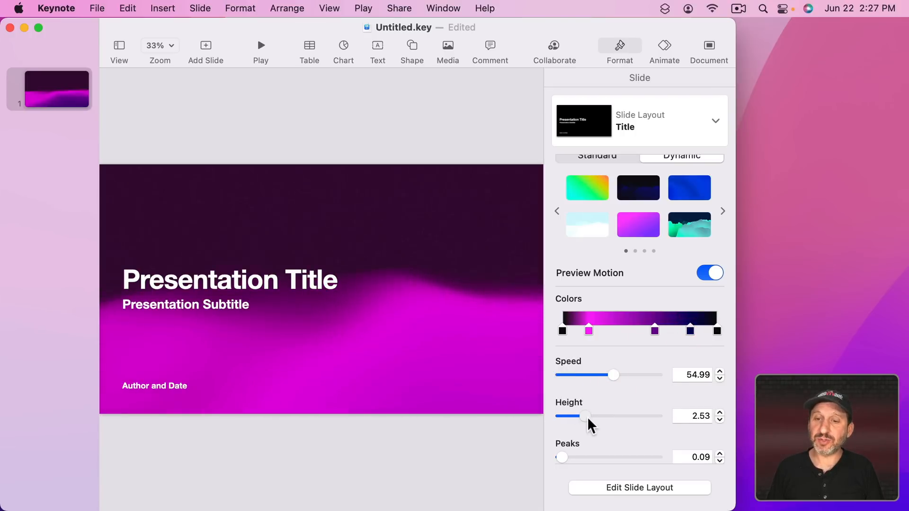
drag(585, 416, 640, 415)
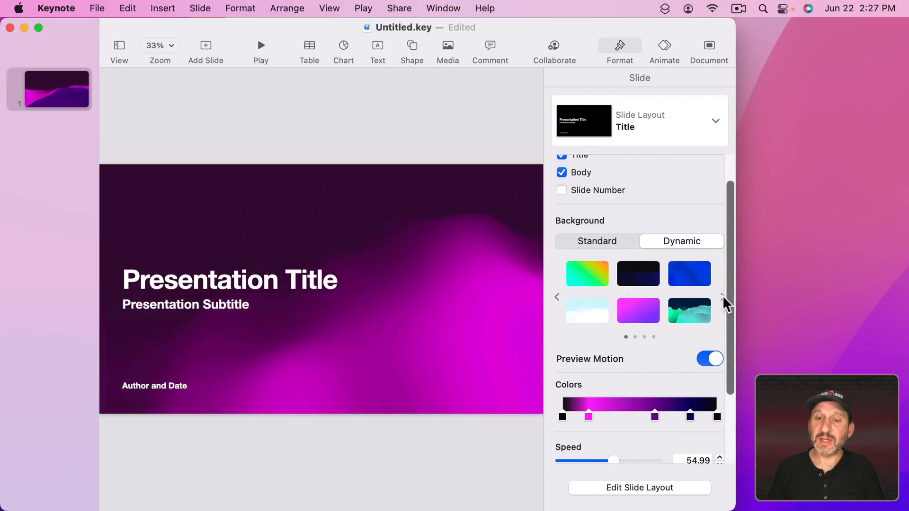
Browse the custom dynamic backgrounds and add a second blank slide.
click(723, 296)
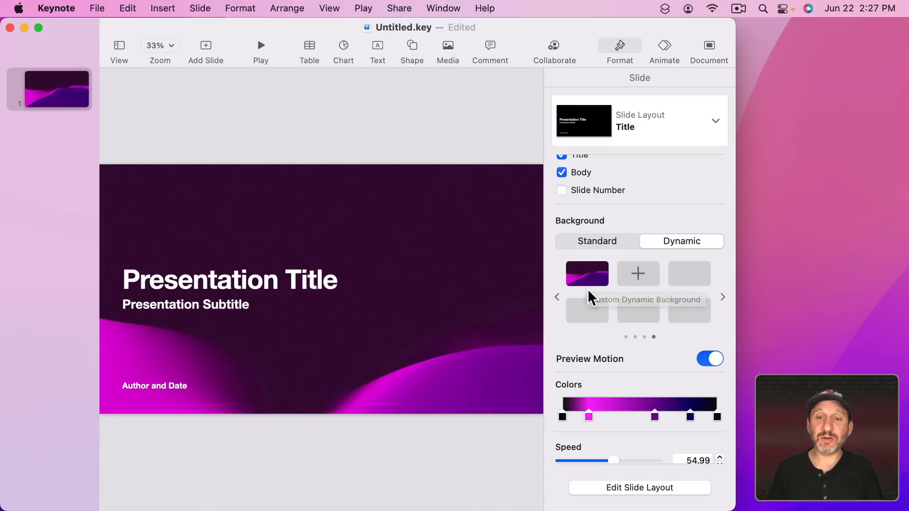
scroll(down, 3)
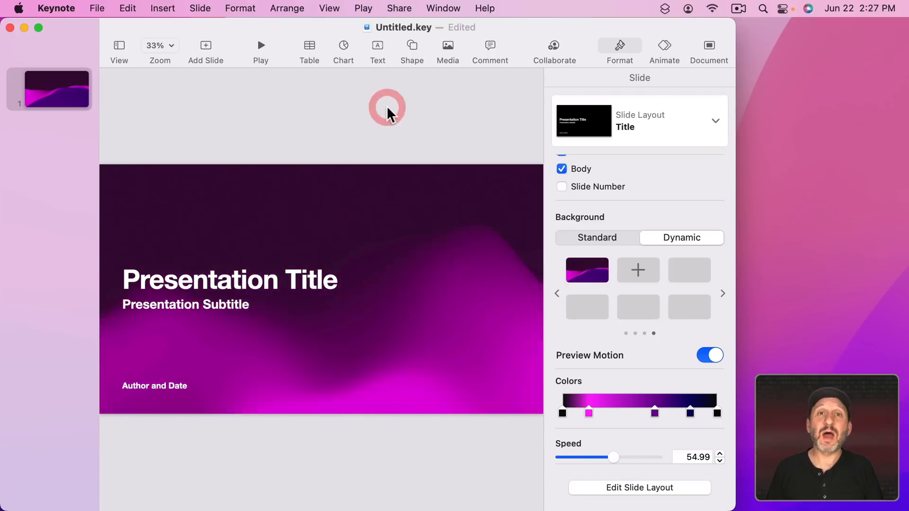
click(205, 46)
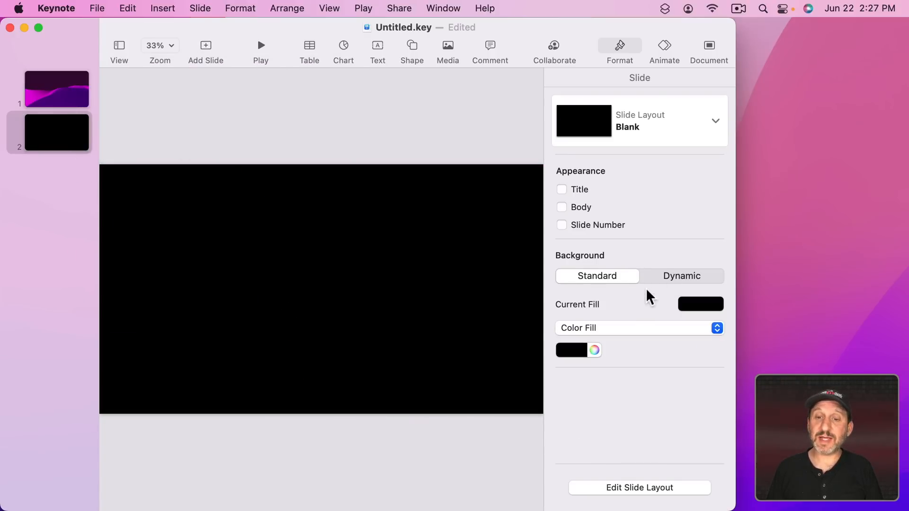
Give the new slide the rainbow gradient dynamic background and return to slide 1.
click(682, 276)
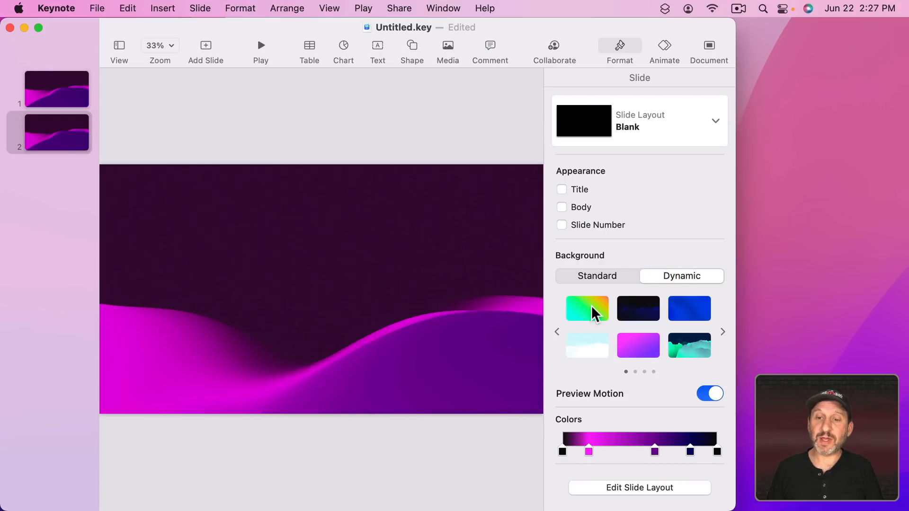
click(587, 308)
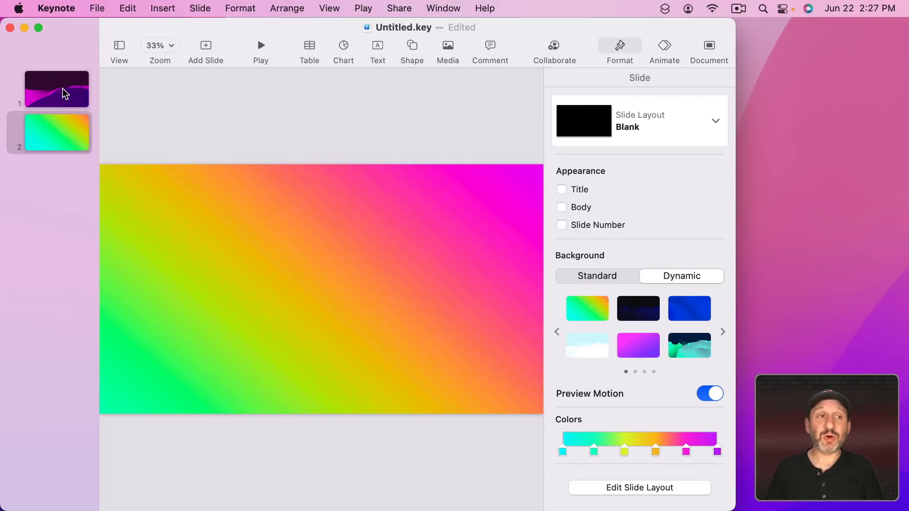
click(56, 89)
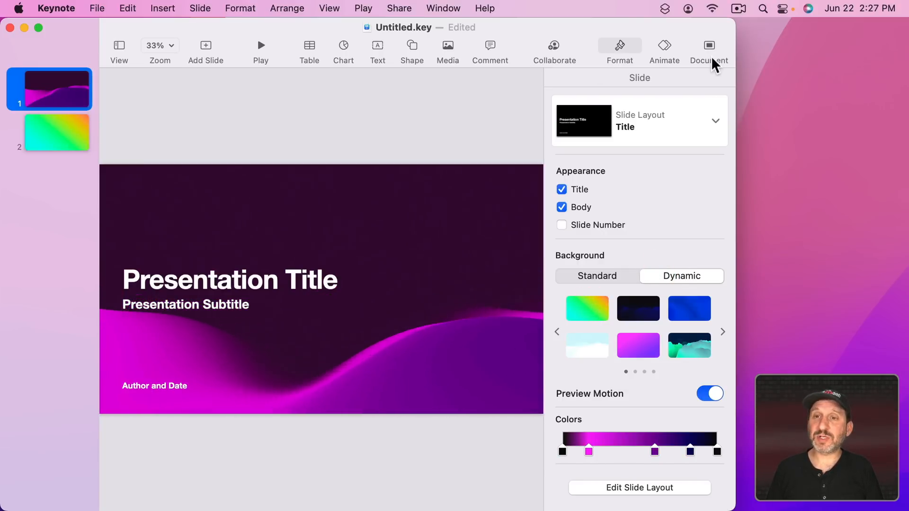
Add a Dissolve transition to the first slide from the Animate effects list.
click(665, 49)
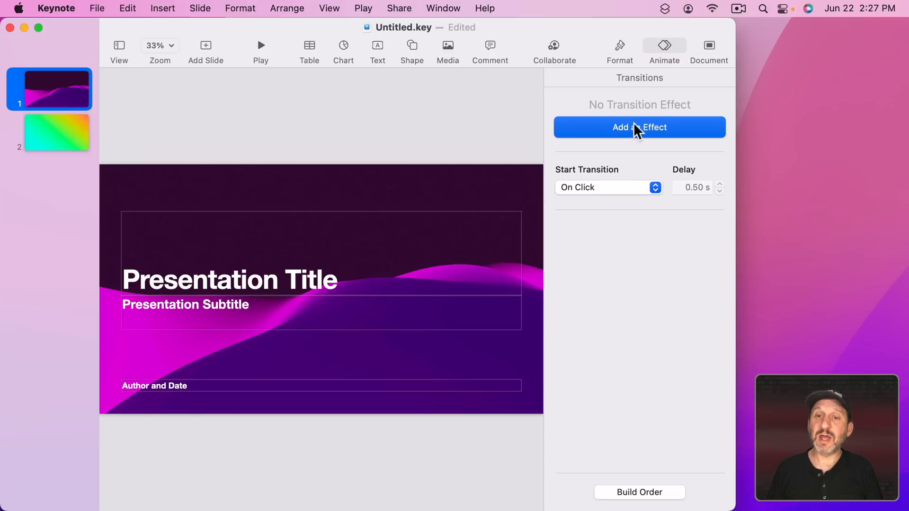
click(639, 127)
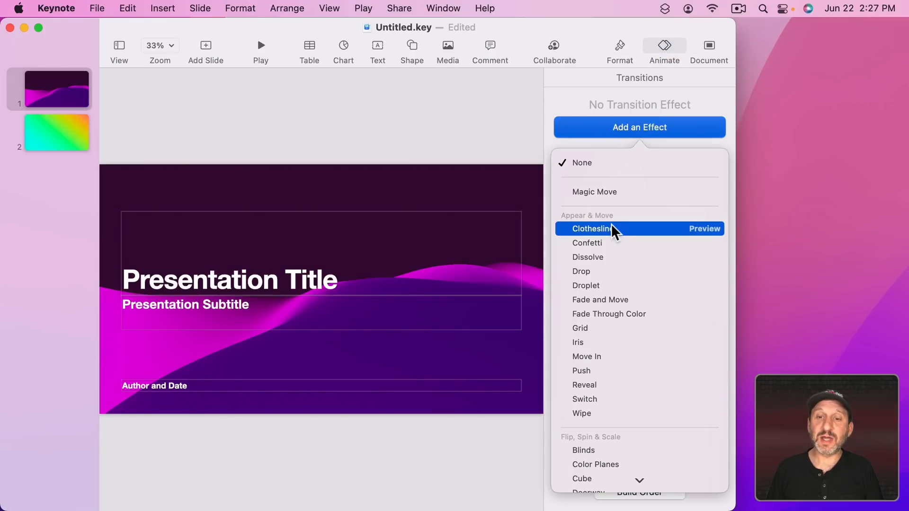
mouse_move(602, 256)
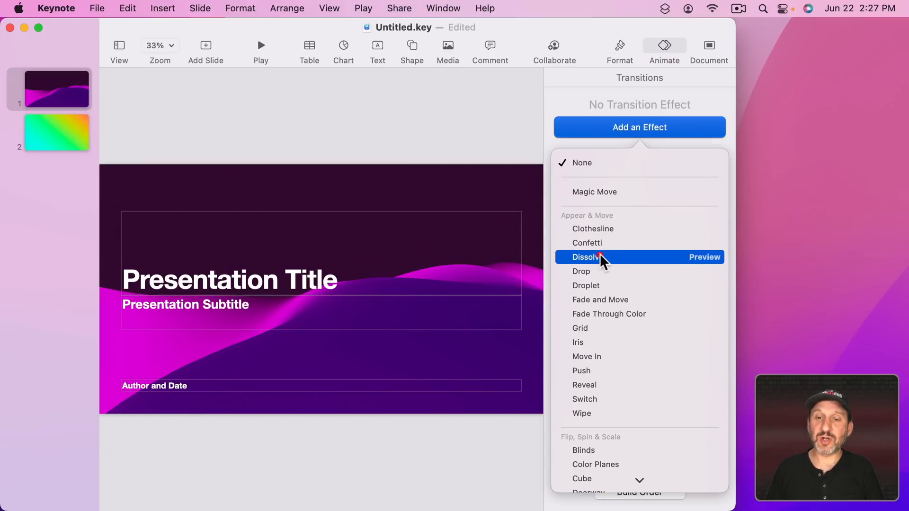
click(586, 257)
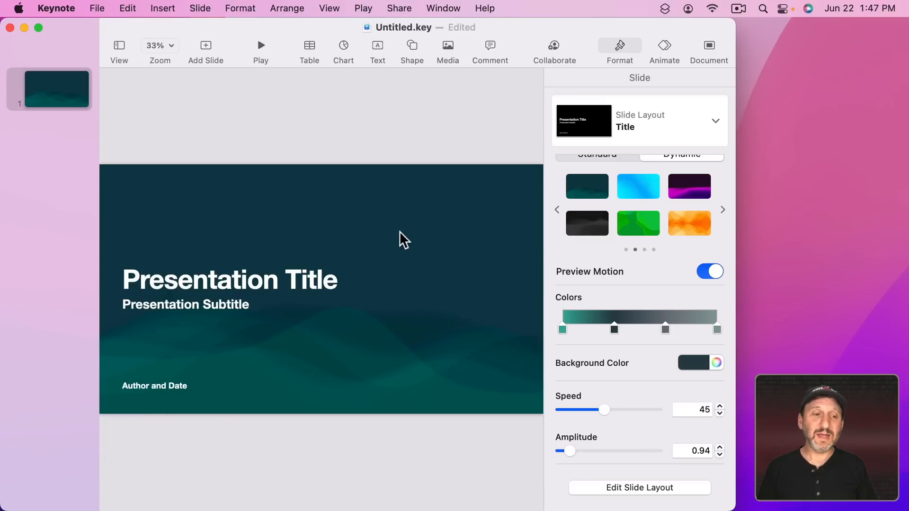
Select the Author/Date and title text boxes around the apple image over the teal wave background.
click(185, 304)
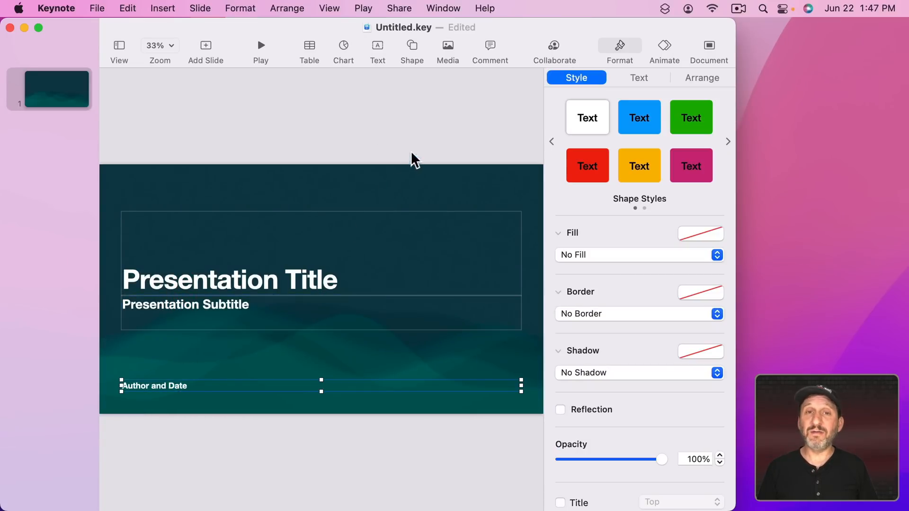
mouse_move(490, 79)
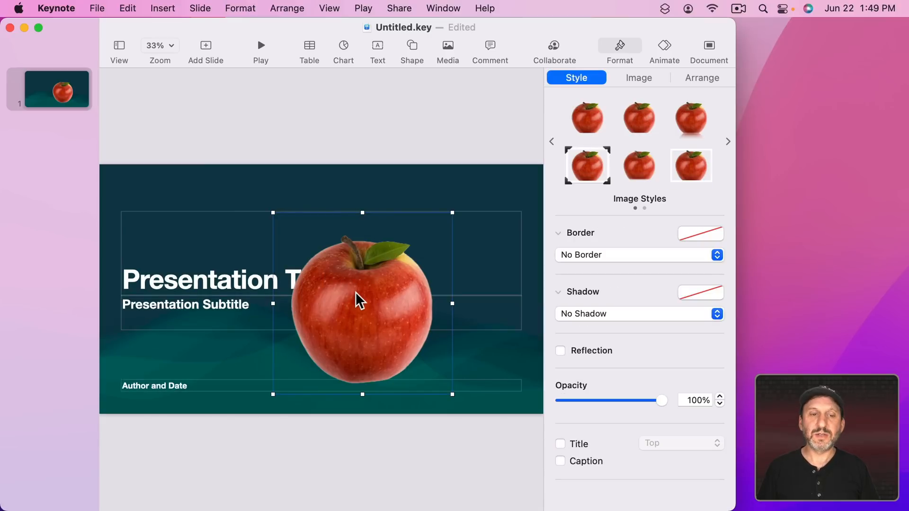
click(172, 344)
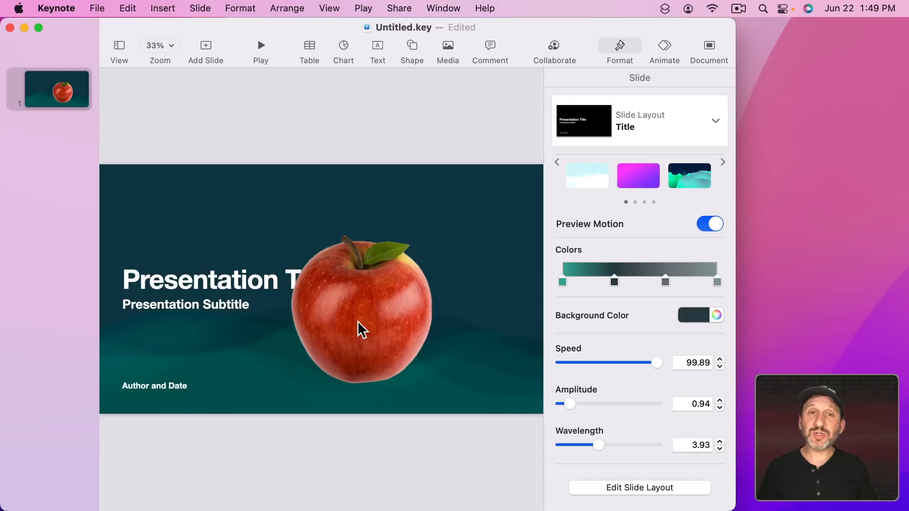
mouse_move(353, 296)
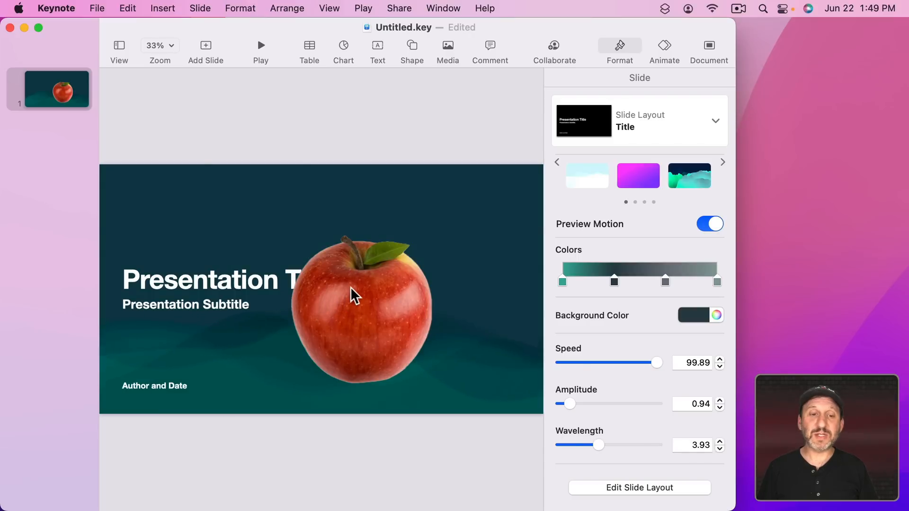
click(363, 304)
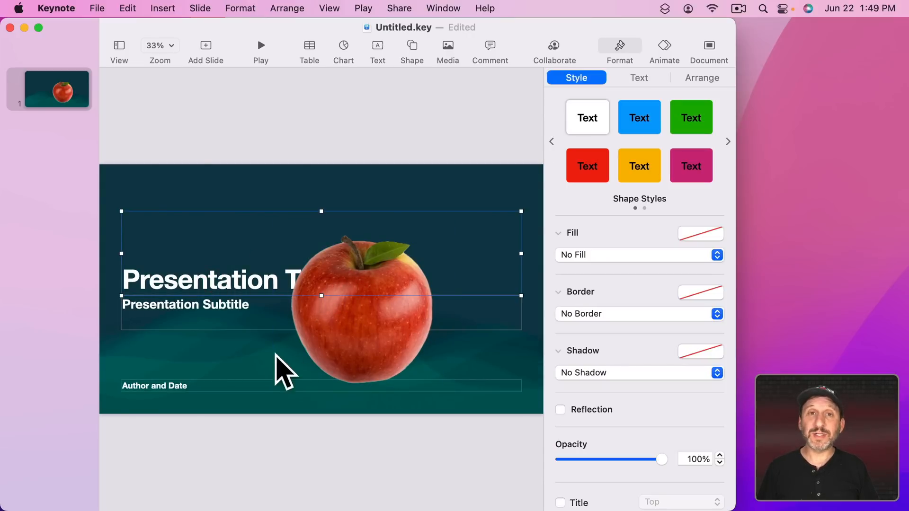
mouse_move(267, 122)
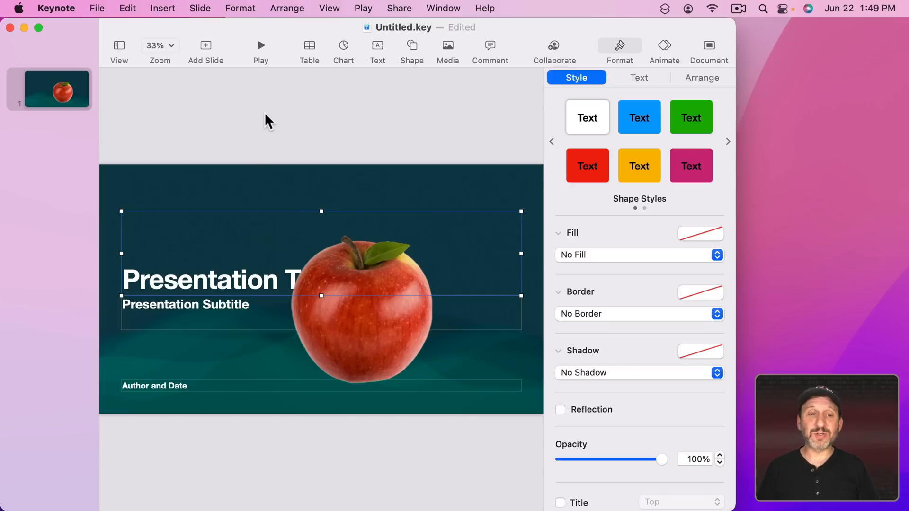
mouse_move(319, 360)
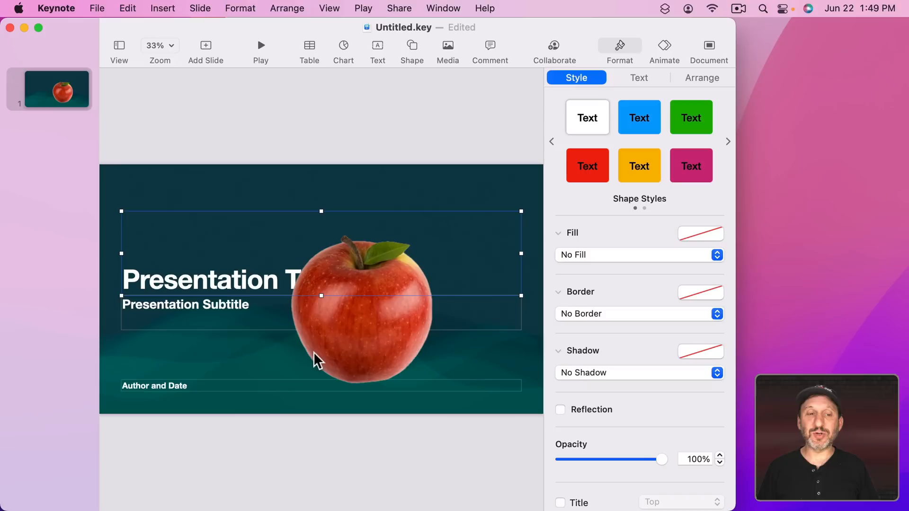
mouse_move(256, 143)
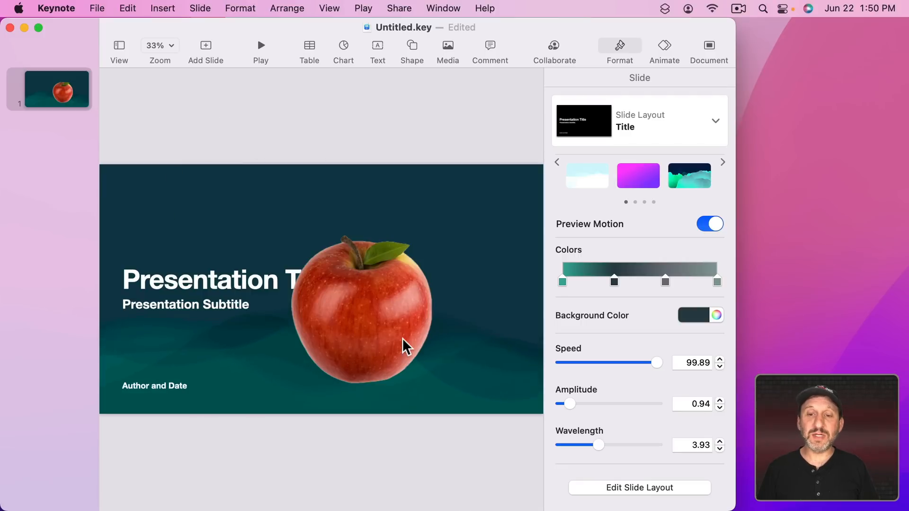
mouse_move(694, 246)
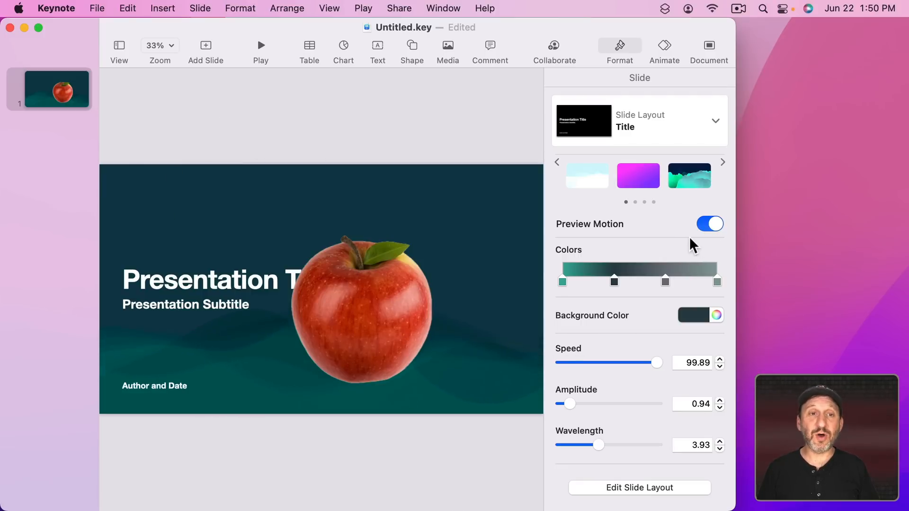
click(261, 46)
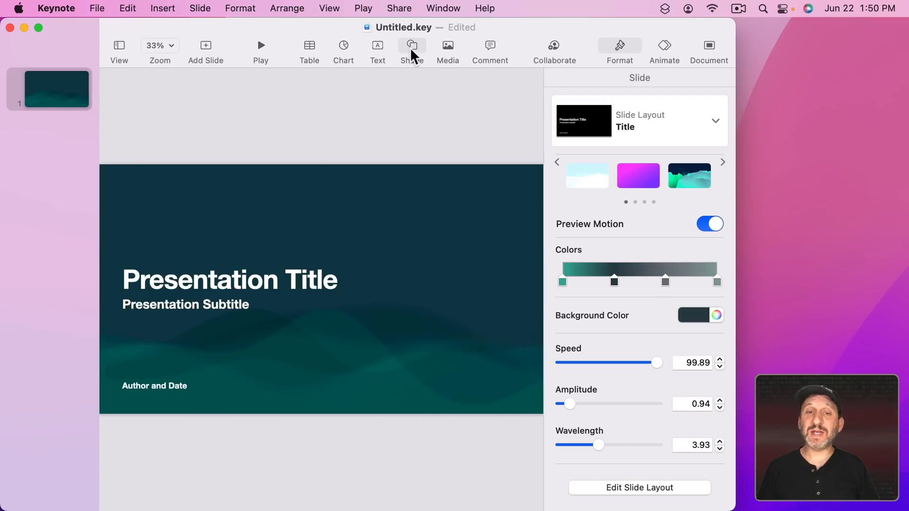
Insert a white square and stretch it to cover the whole slide.
click(412, 51)
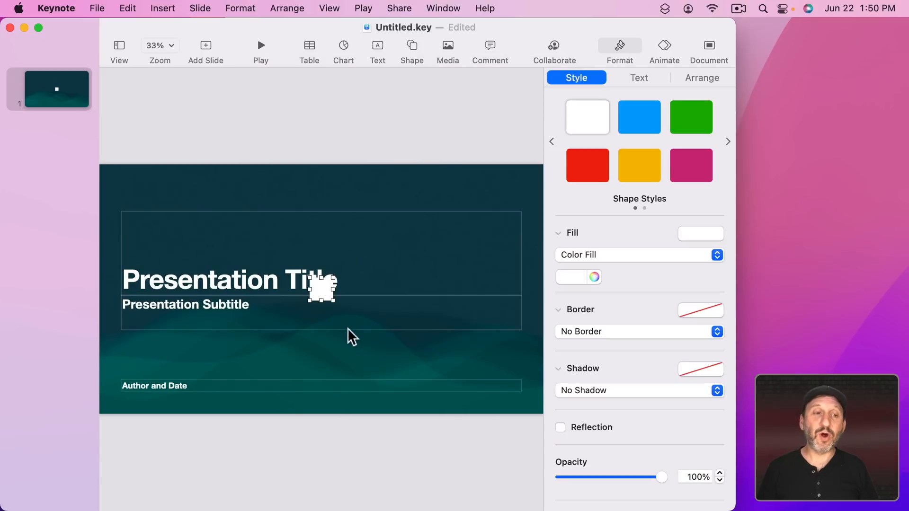
drag(321, 289, 115, 177)
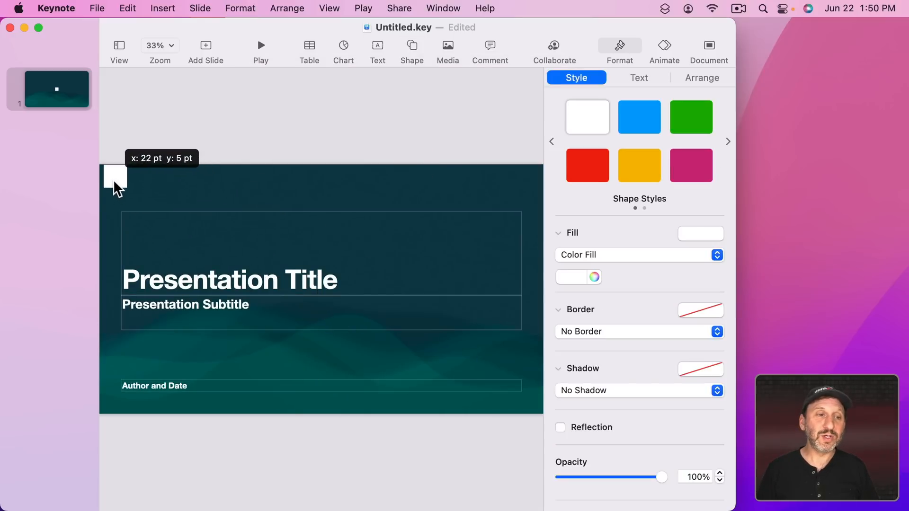
click(110, 178)
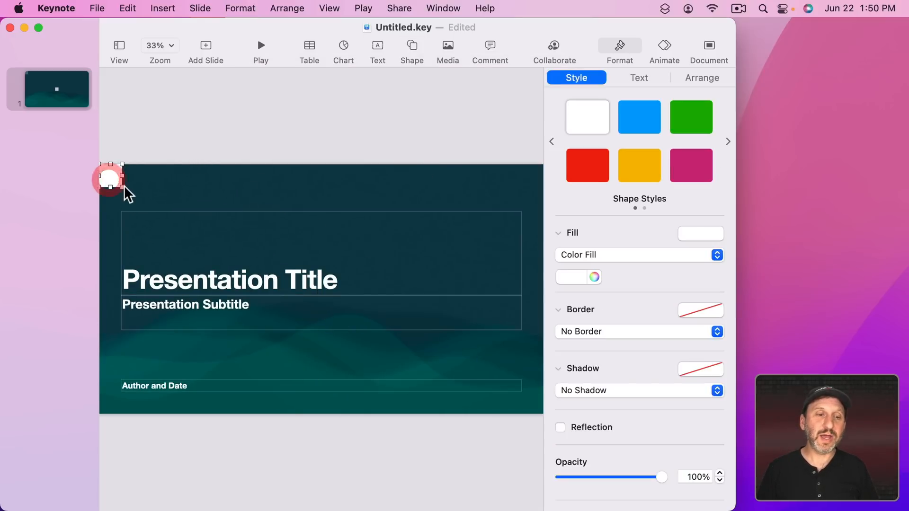
drag(108, 178, 538, 413)
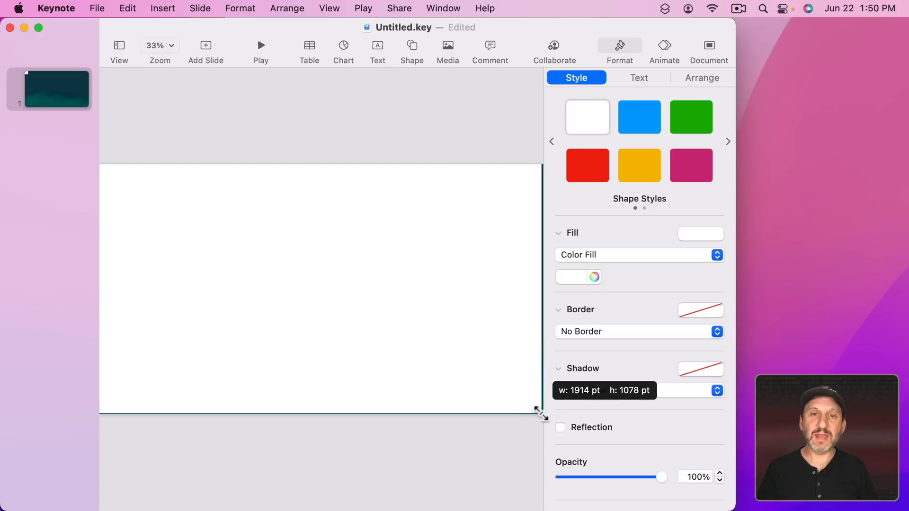
Add an oval and subtract it from the white shape to cut an oval hole.
click(412, 51)
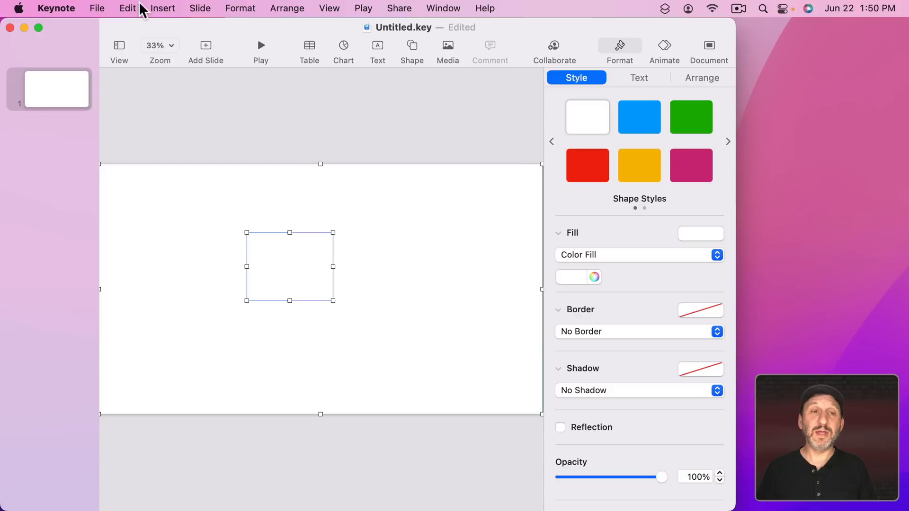
click(239, 8)
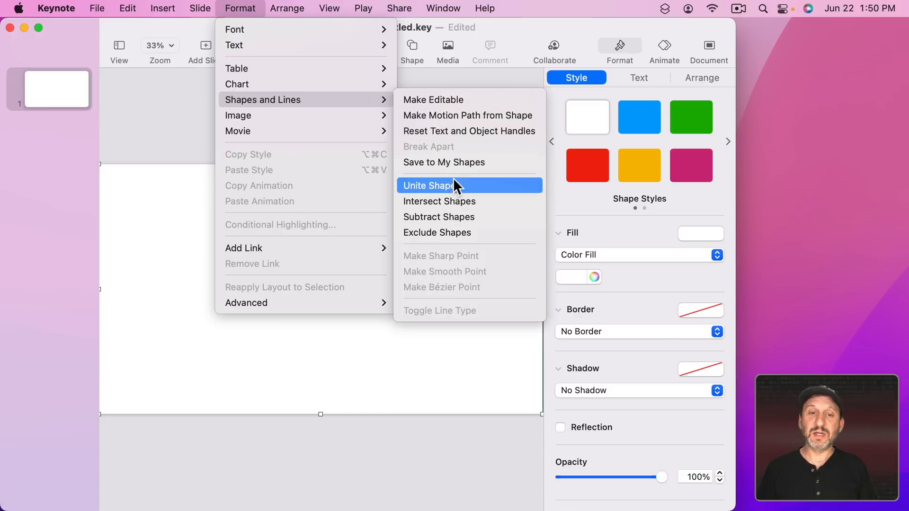
mouse_move(451, 225)
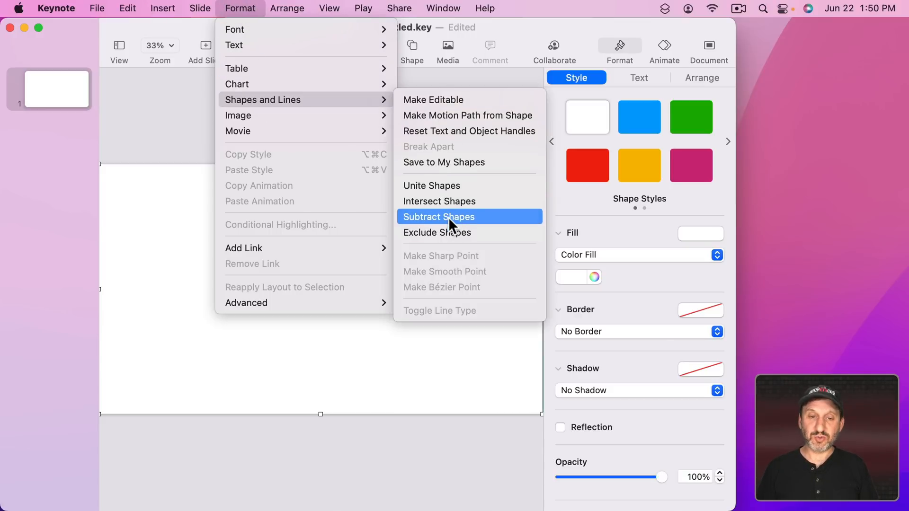
click(438, 216)
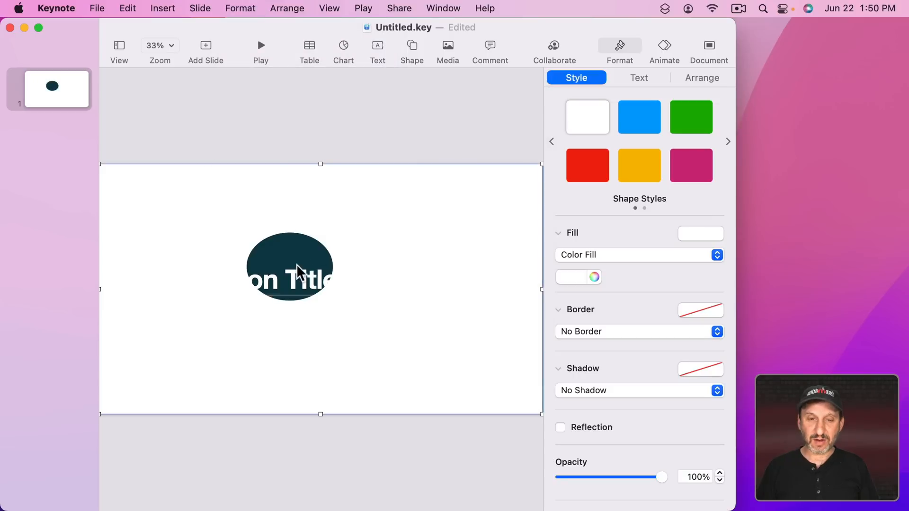
mouse_move(655, 336)
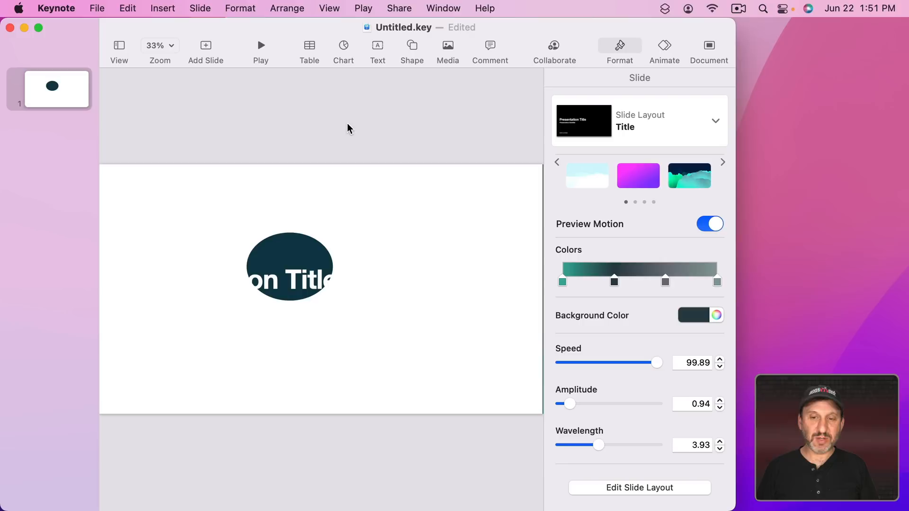
mouse_move(655, 219)
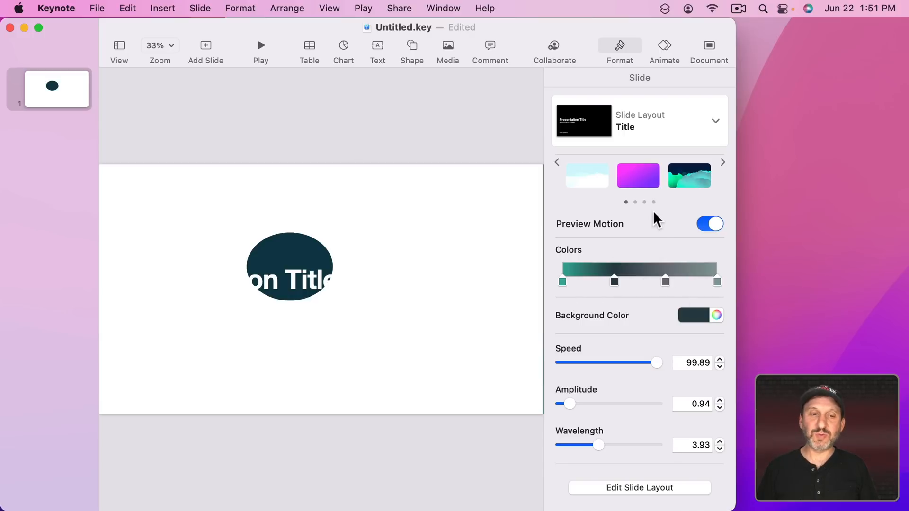
Switch to the mountain landscape dynamic background and enlarge the white shape over the slide.
click(690, 177)
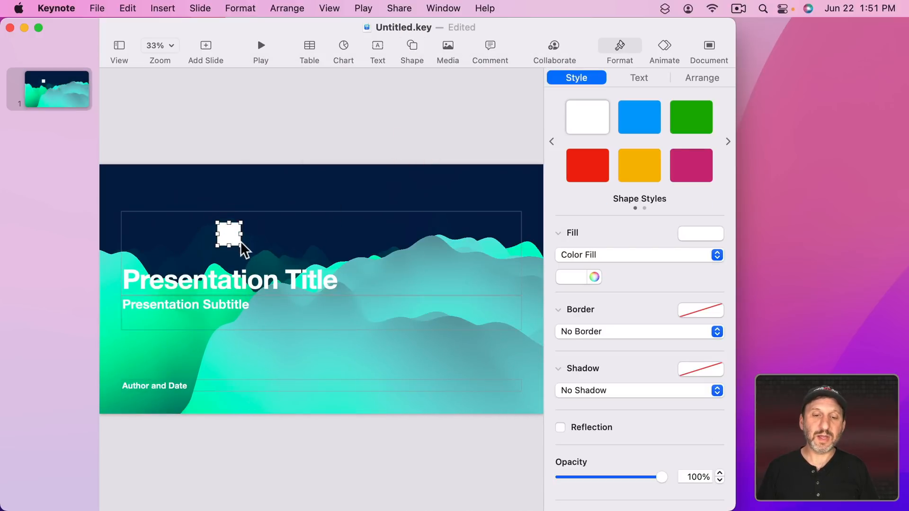
drag(230, 234, 319, 264)
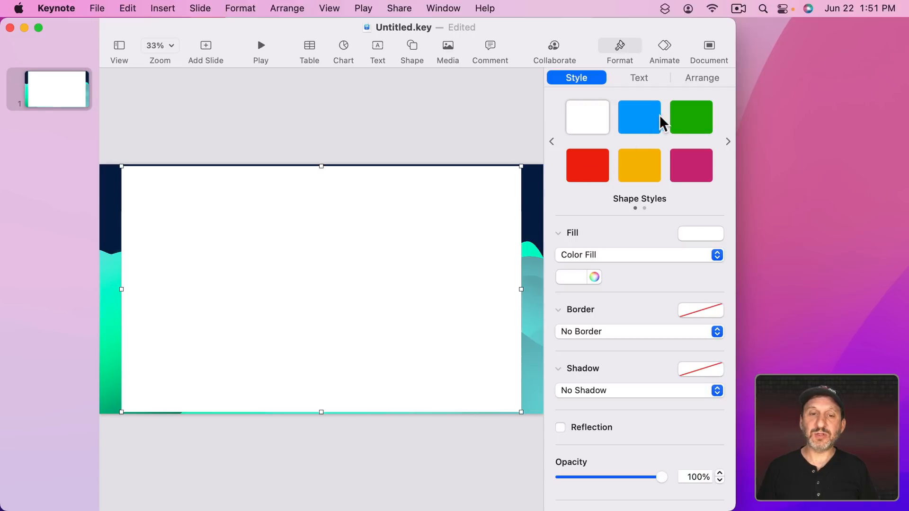
click(690, 117)
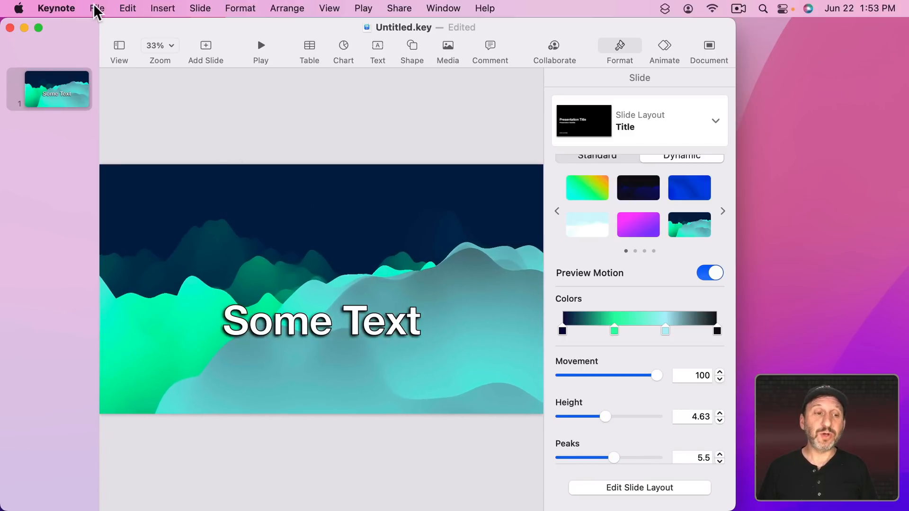
Export the presentation as a self-playing 720p movie via File > Export To > Movie.
click(97, 9)
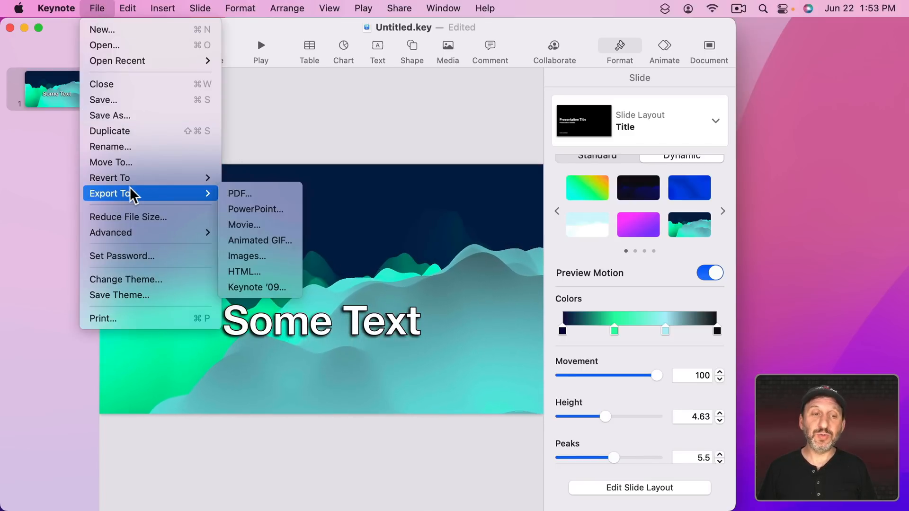
click(244, 225)
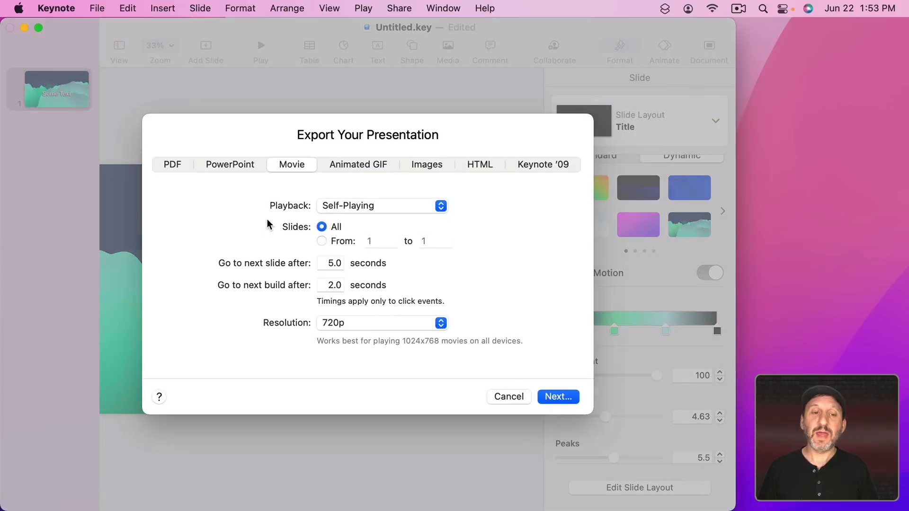
mouse_move(369, 311)
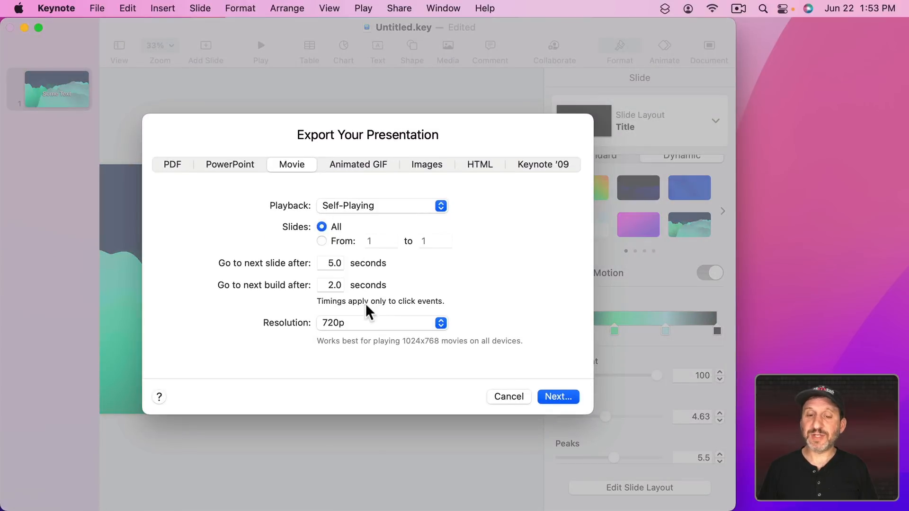
click(508, 397)
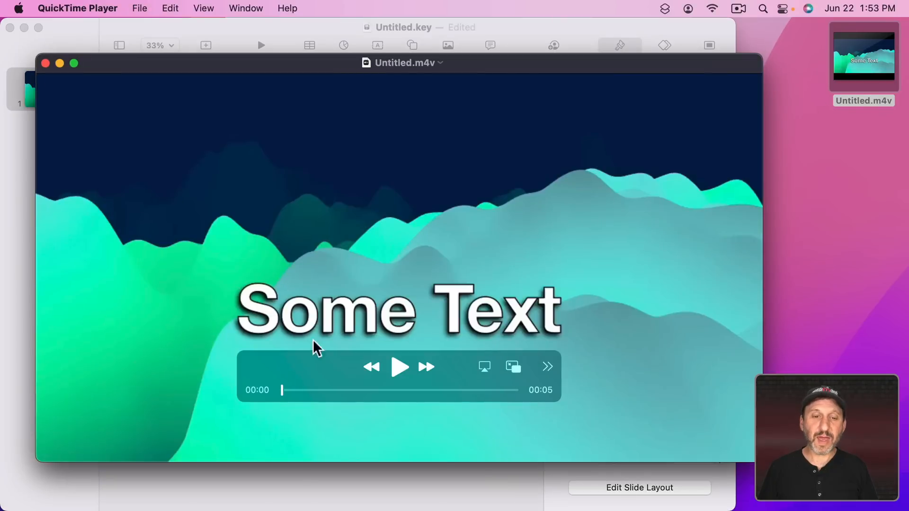
Play the exported mountain movie in QuickTime Player and close its window.
click(399, 367)
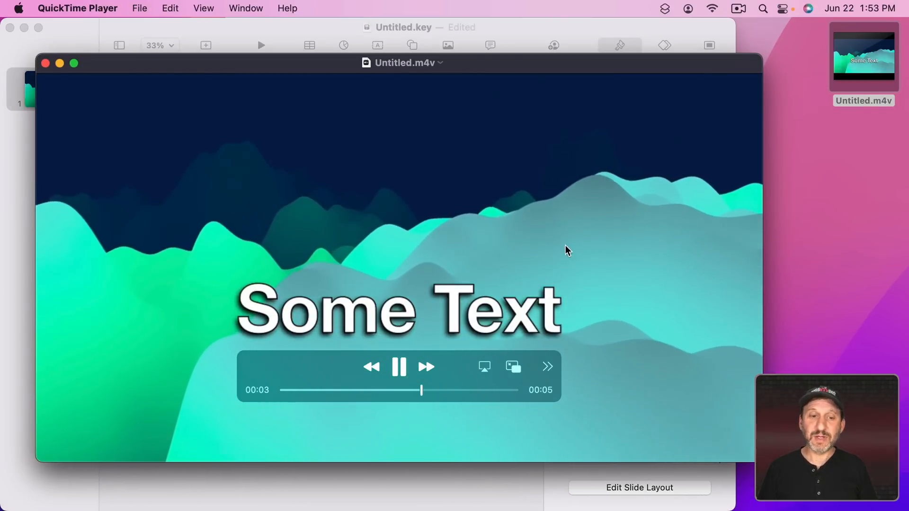
click(46, 63)
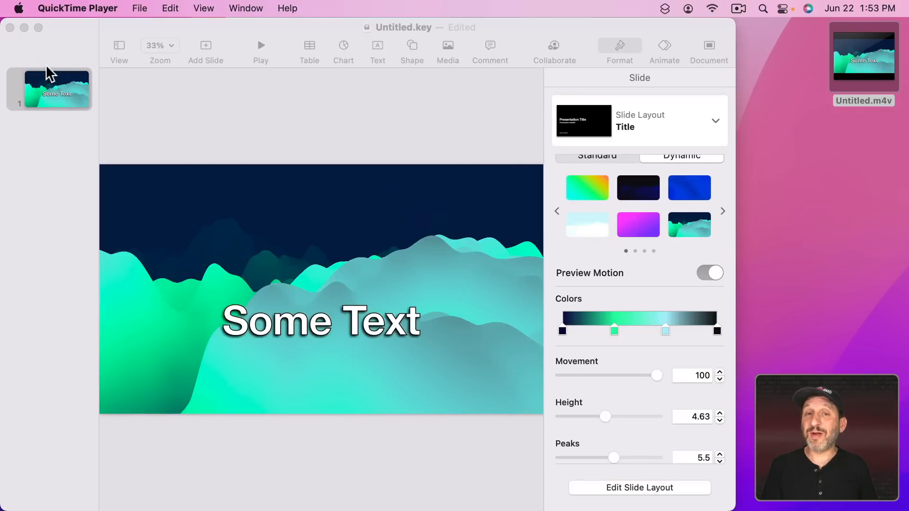